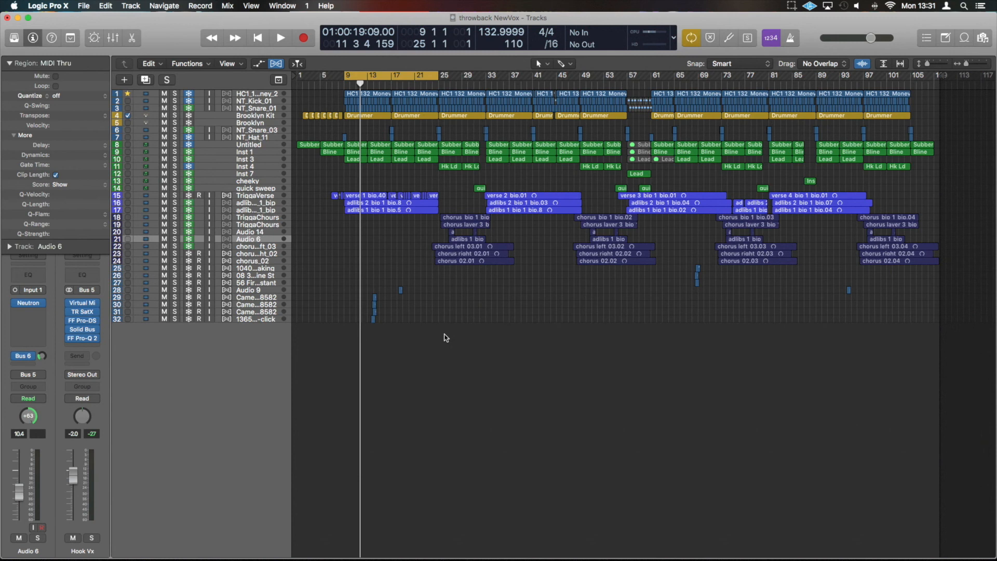
{"action": "mouse_move", "coordinate": [442, 283]}
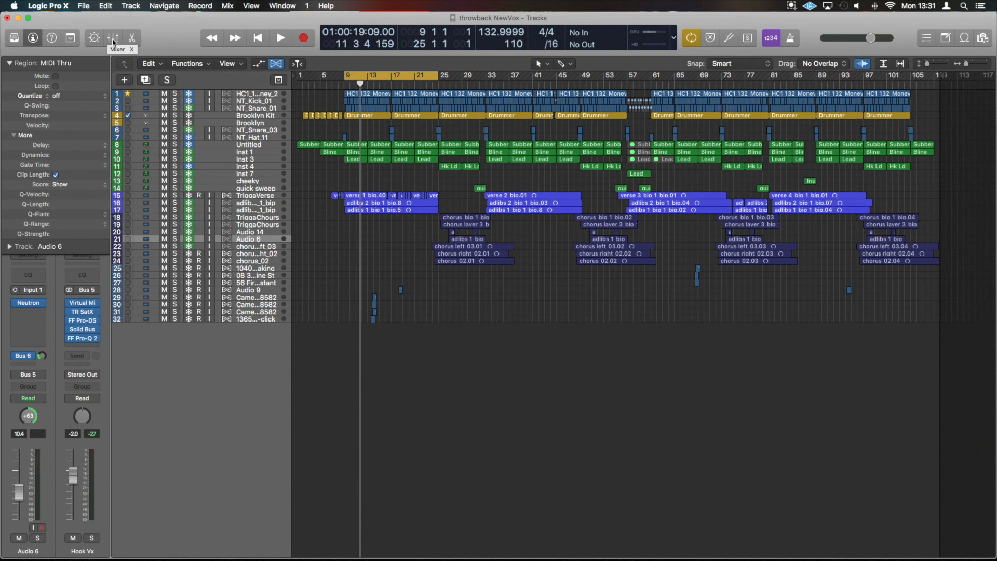
Show the mixer beneath the arrangement, then browse the Window menu.
{"action": "left_click", "coordinate": [113, 38]}
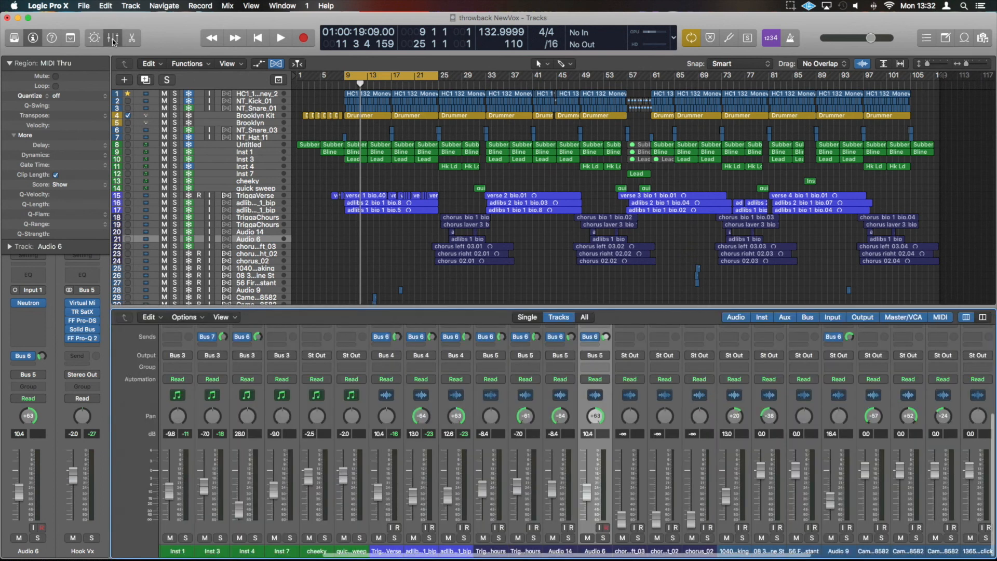
{"action": "mouse_move", "coordinate": [337, 408]}
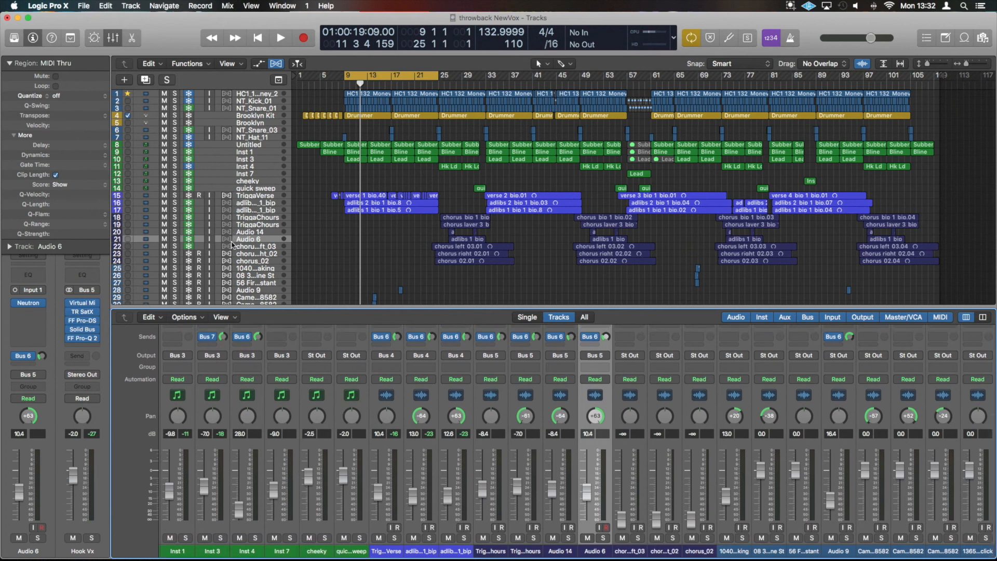
{"action": "mouse_move", "coordinate": [255, 118]}
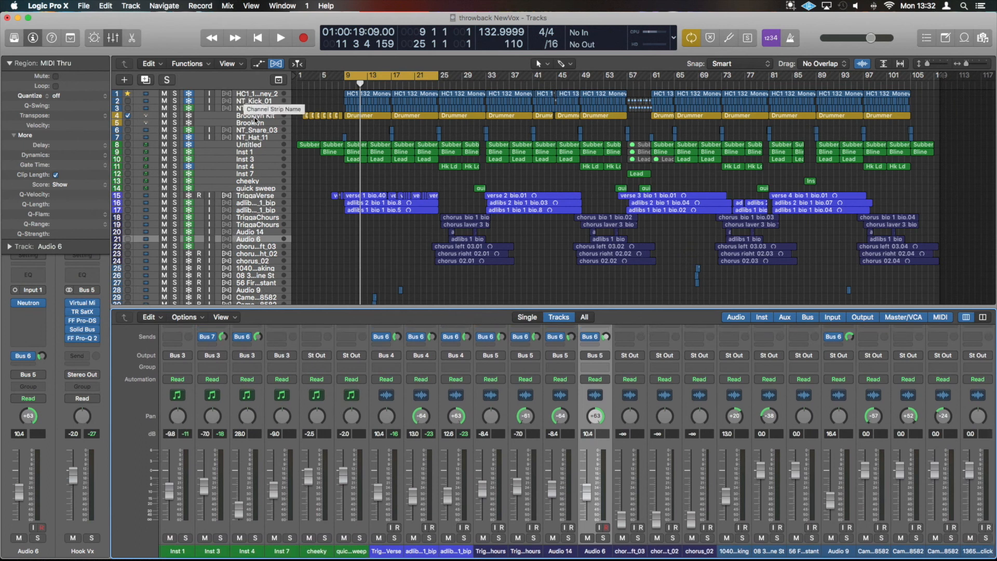
{"action": "mouse_move", "coordinate": [300, 224]}
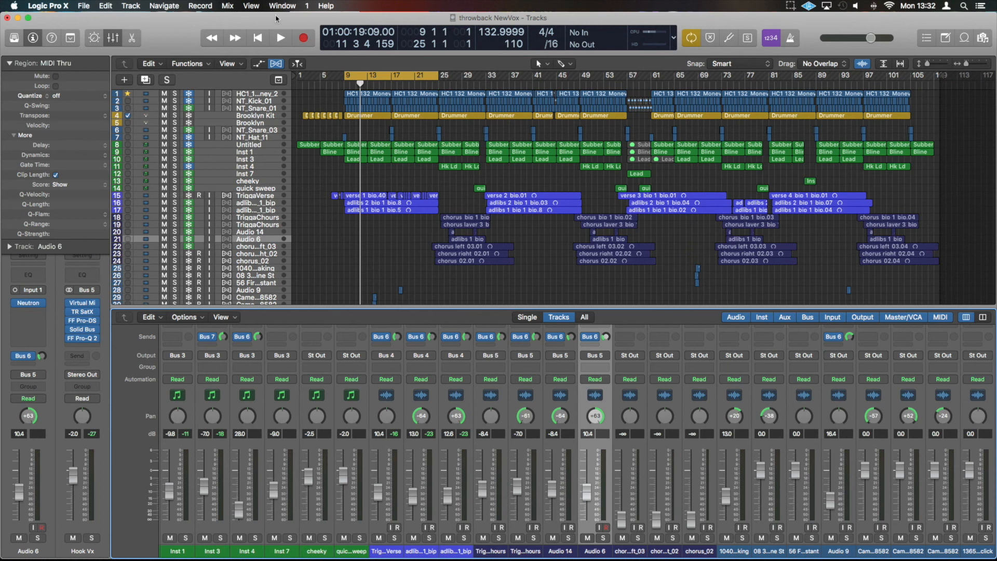
{"action": "left_click", "coordinate": [250, 6]}
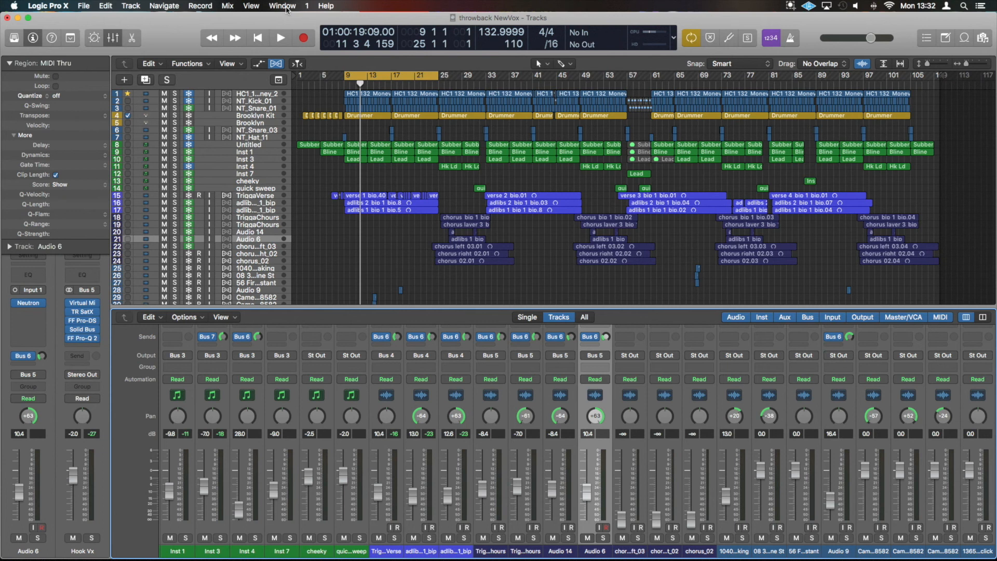
{"action": "left_click", "coordinate": [281, 6]}
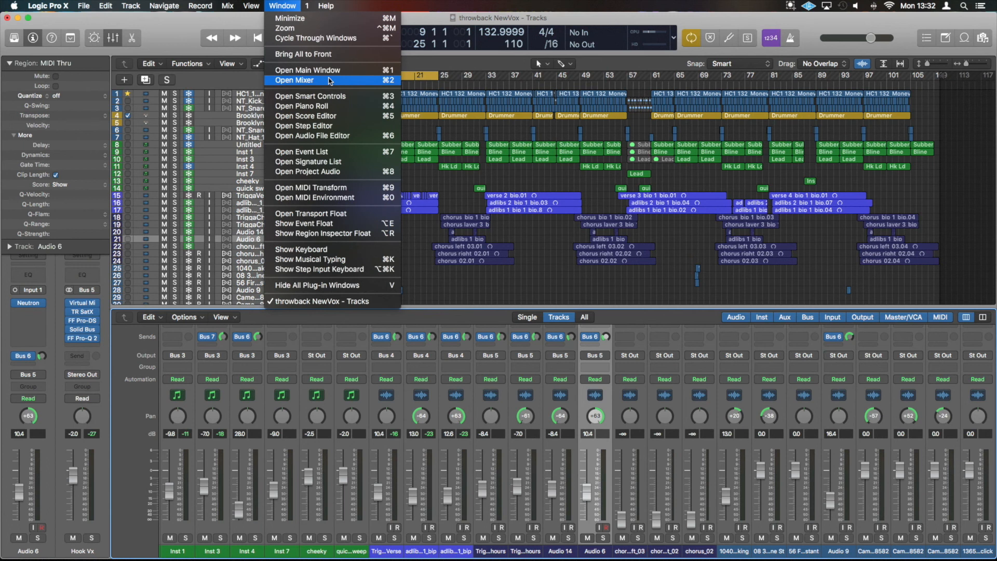
Dismiss the Window menu and bring back the track Inspector panel.
{"action": "left_click", "coordinate": [295, 80]}
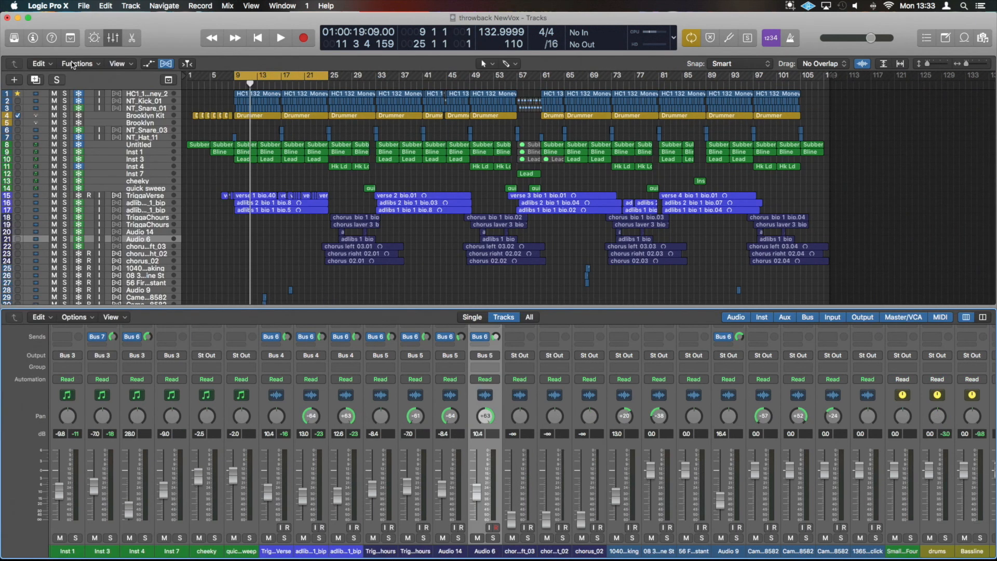
{"action": "left_click", "coordinate": [14, 63]}
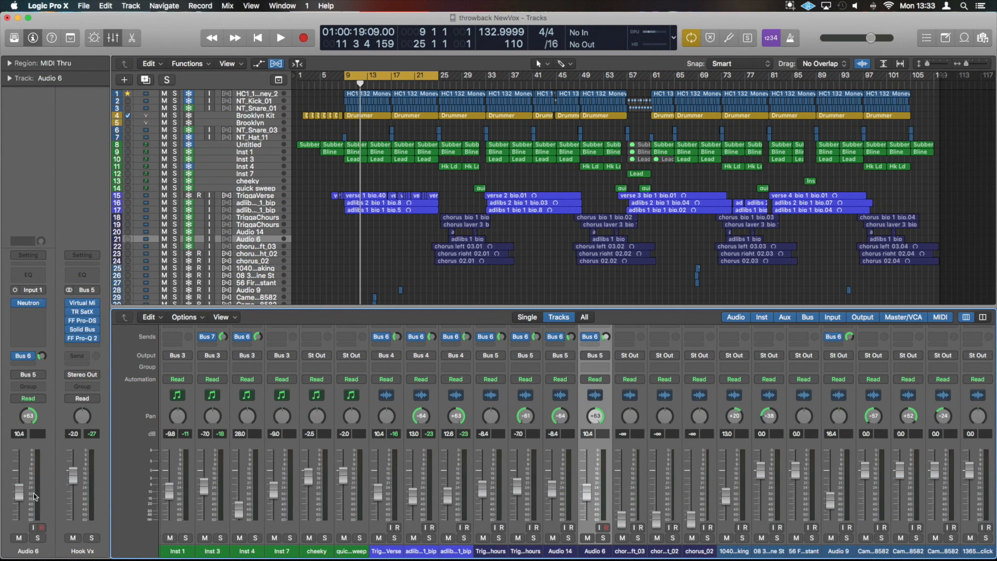
{"action": "mouse_move", "coordinate": [555, 465]}
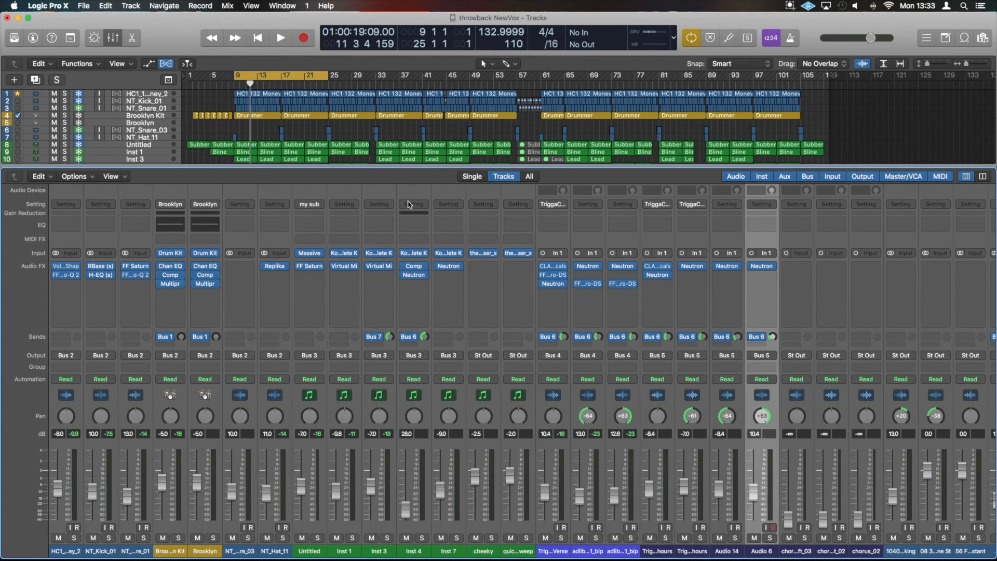
{"action": "left_click", "coordinate": [473, 176]}
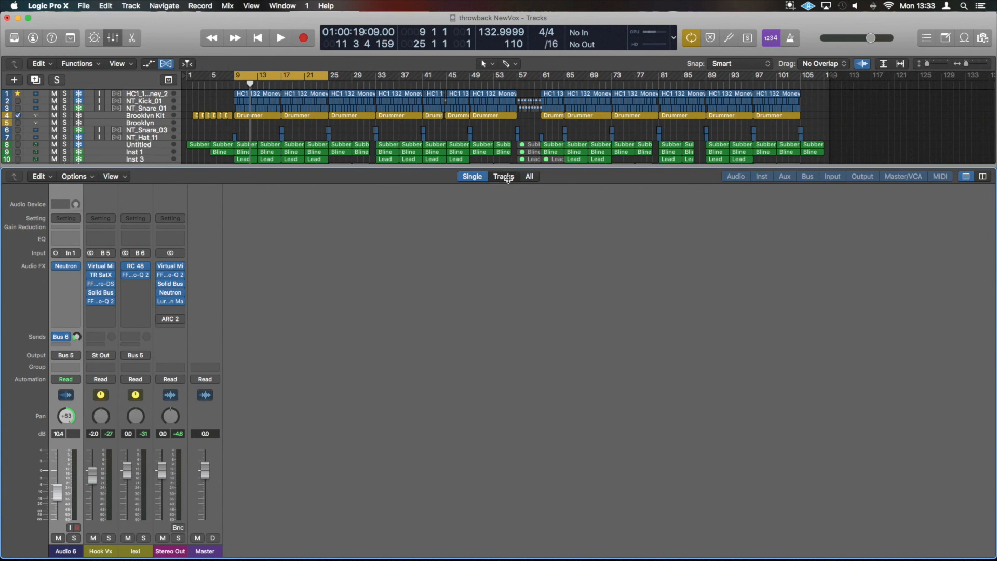
{"action": "left_click", "coordinate": [503, 176]}
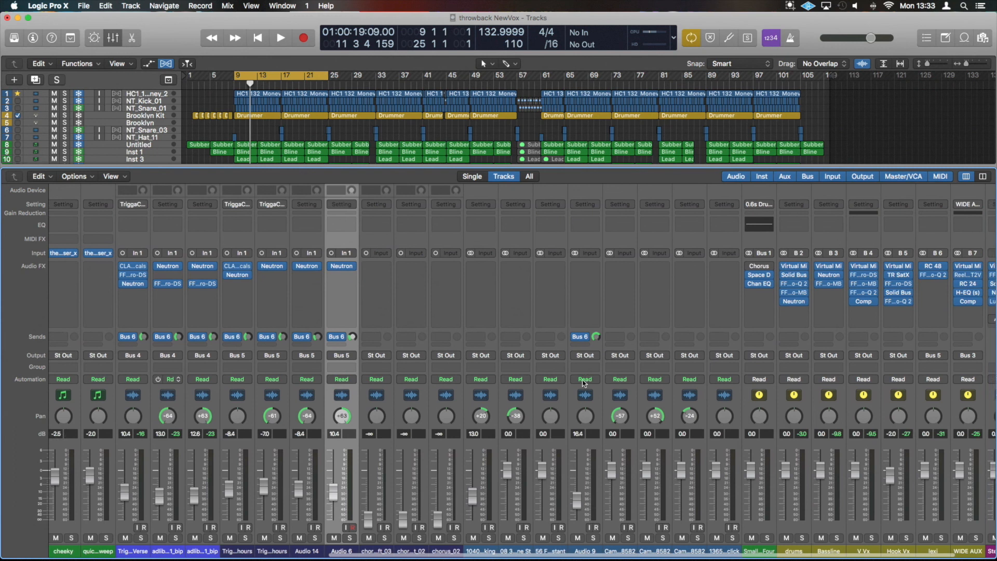
{"action": "left_click", "coordinate": [529, 176]}
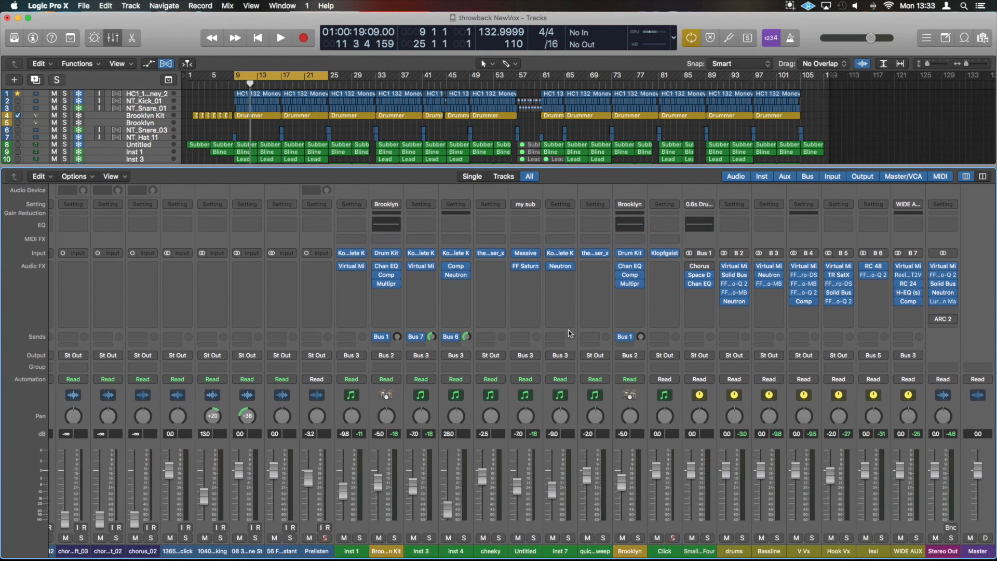
{"action": "mouse_move", "coordinate": [671, 397]}
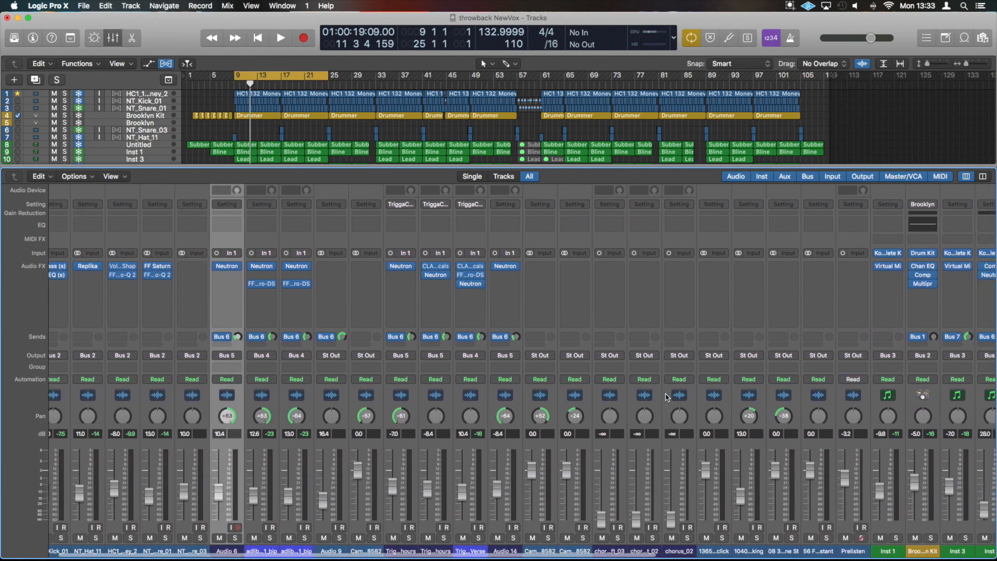
{"action": "left_click", "coordinate": [502, 179]}
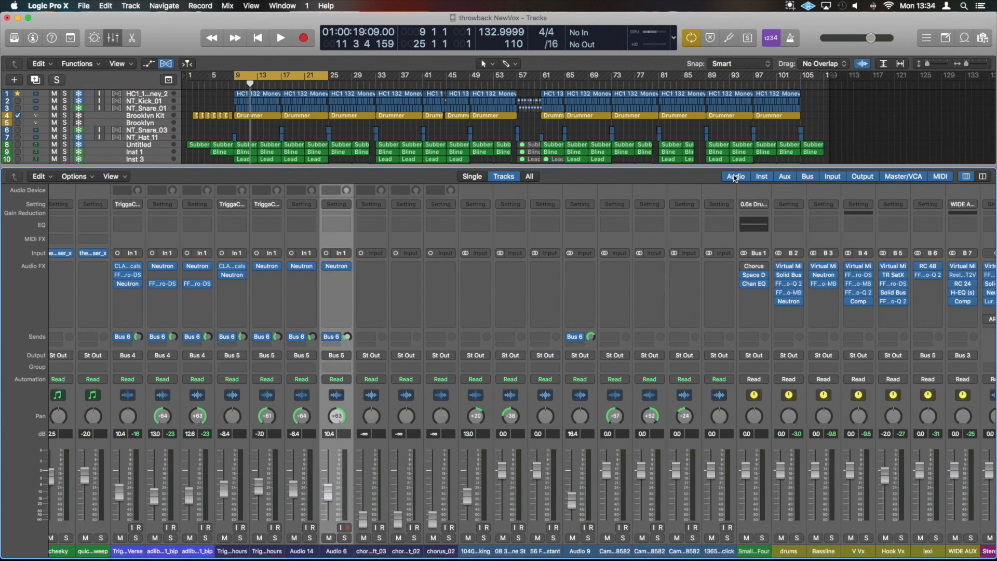
{"action": "mouse_move", "coordinate": [878, 182]}
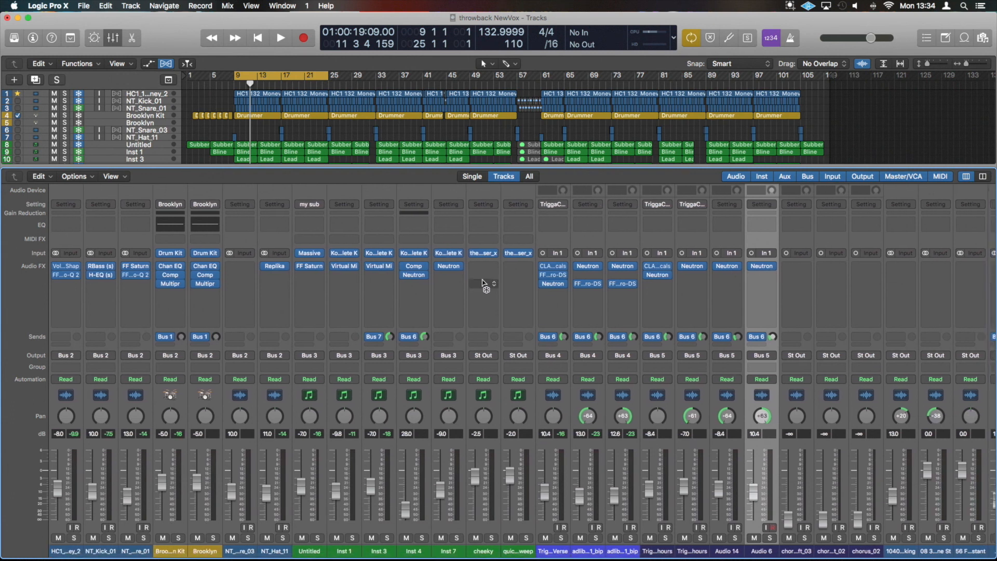
{"action": "mouse_move", "coordinate": [524, 282]}
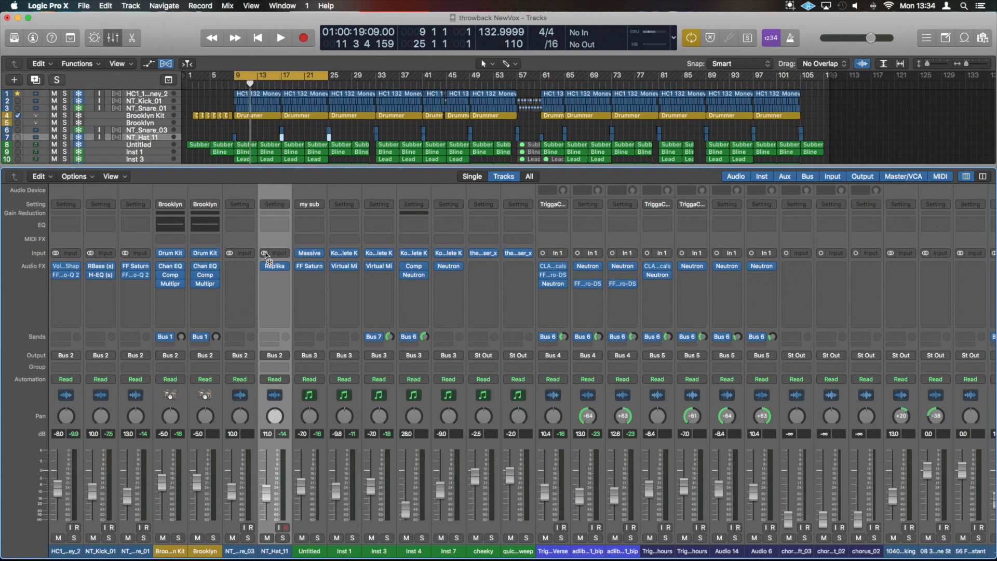
{"action": "mouse_move", "coordinate": [299, 249]}
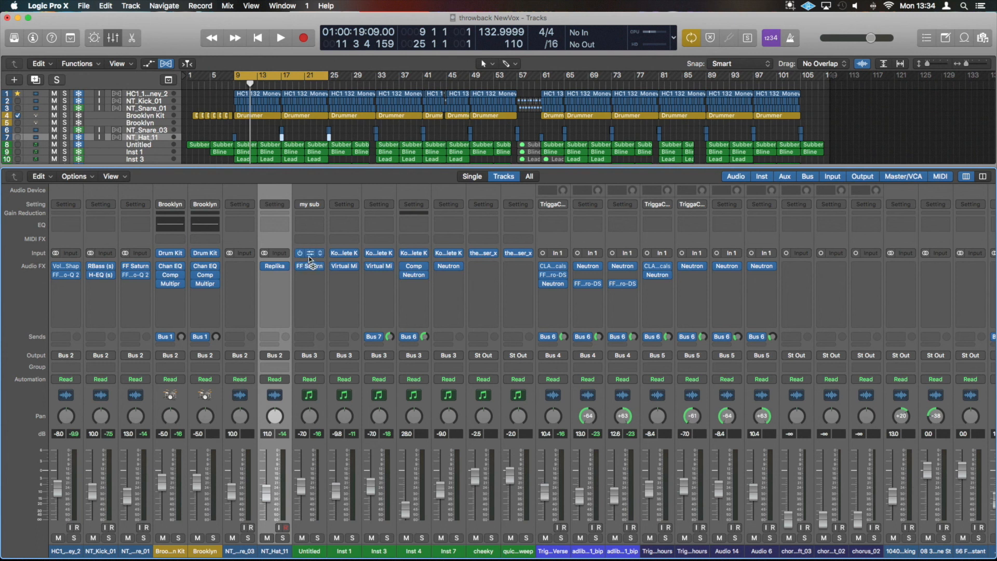
{"action": "left_click", "coordinate": [266, 252]}
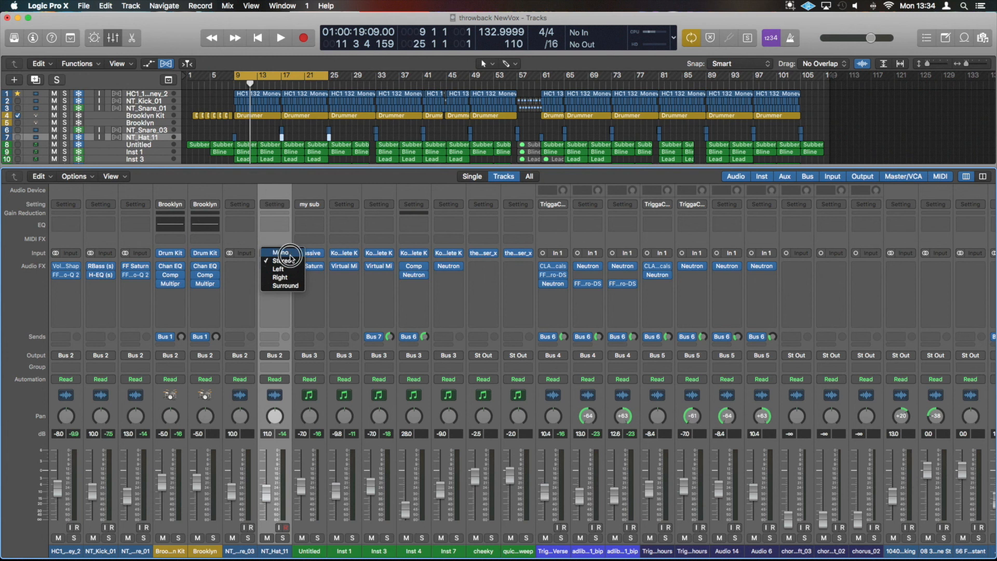
{"action": "mouse_move", "coordinate": [249, 276]}
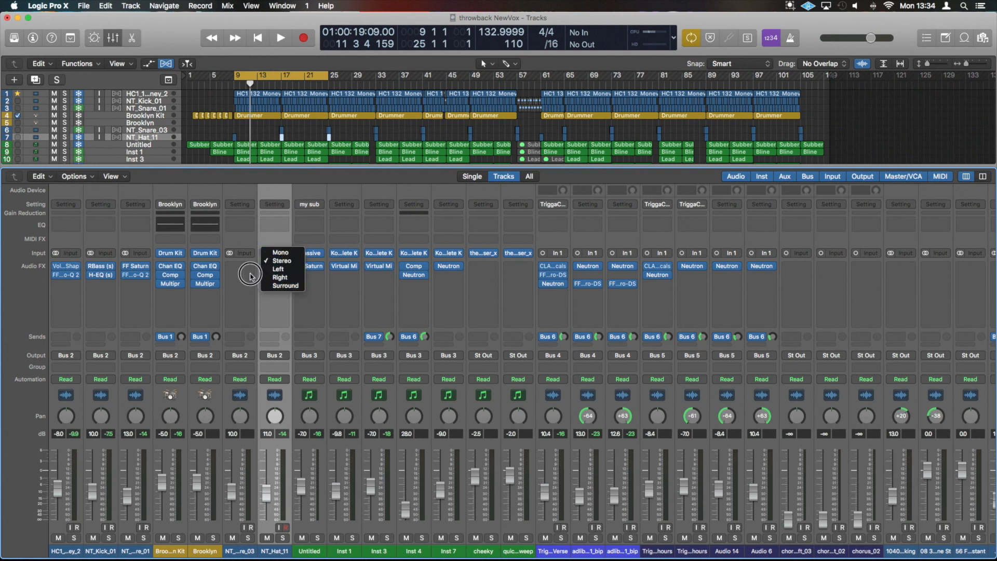
{"action": "left_click", "coordinate": [280, 267]}
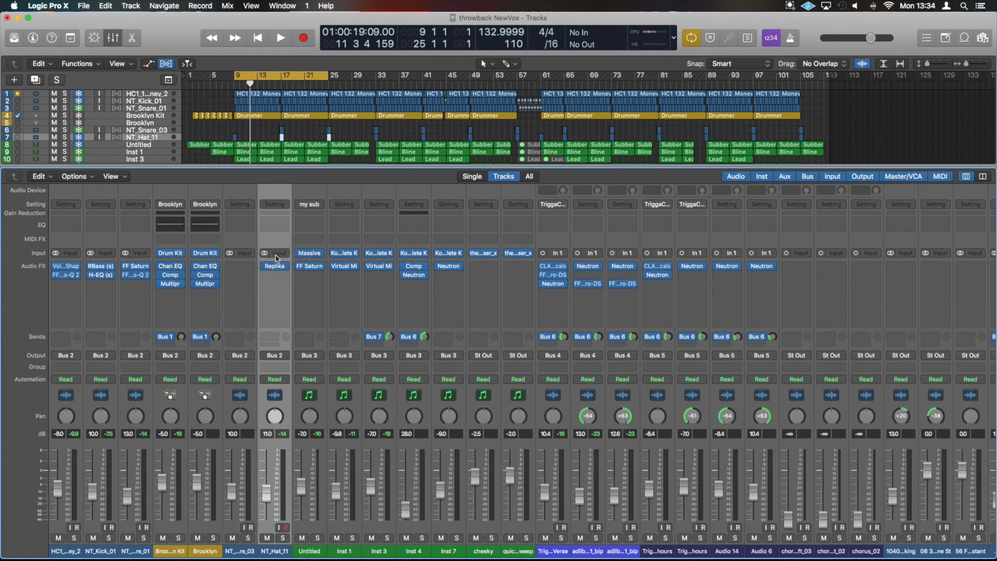
{"action": "mouse_move", "coordinate": [273, 253]}
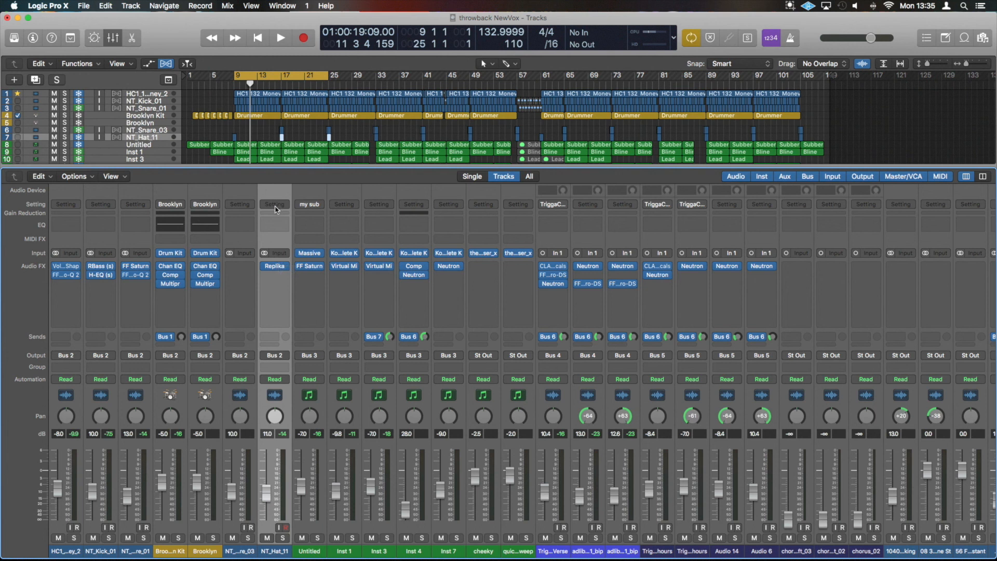
Open the NT_Hat_11 channel strip Setting menu to view saved settings like 'my sub'.
{"action": "left_click", "coordinate": [274, 204]}
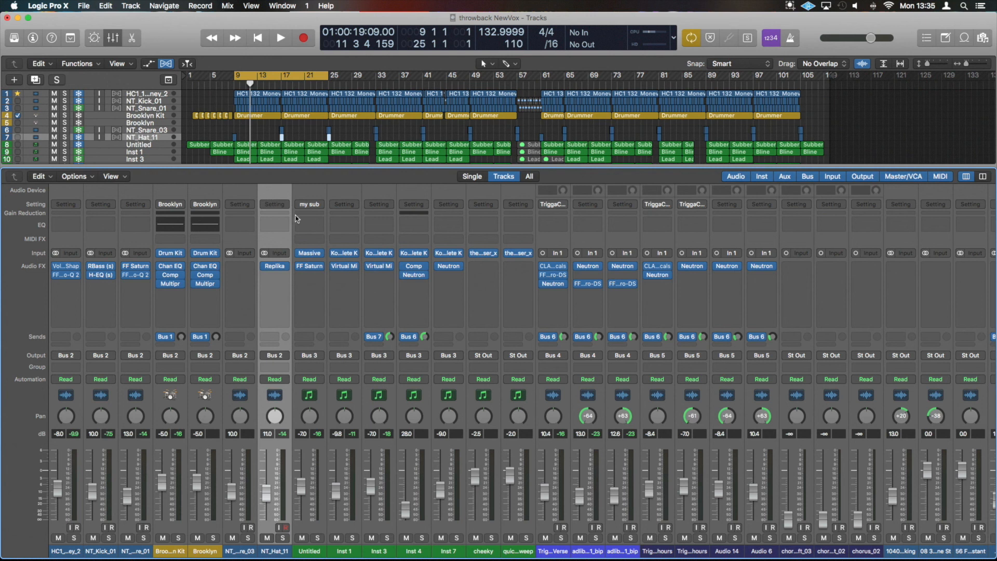
{"action": "left_click", "coordinate": [274, 204]}
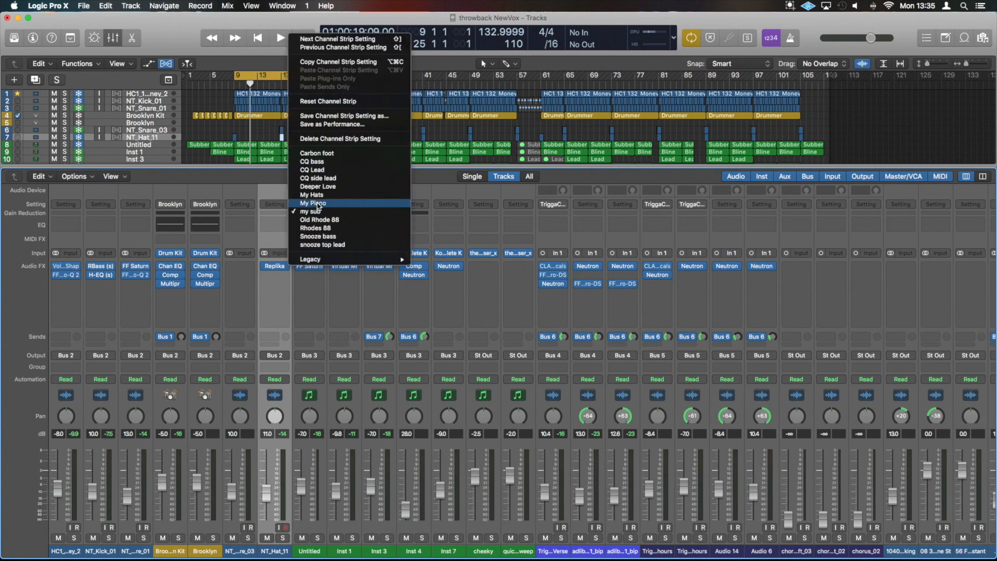
{"action": "mouse_move", "coordinate": [318, 163]}
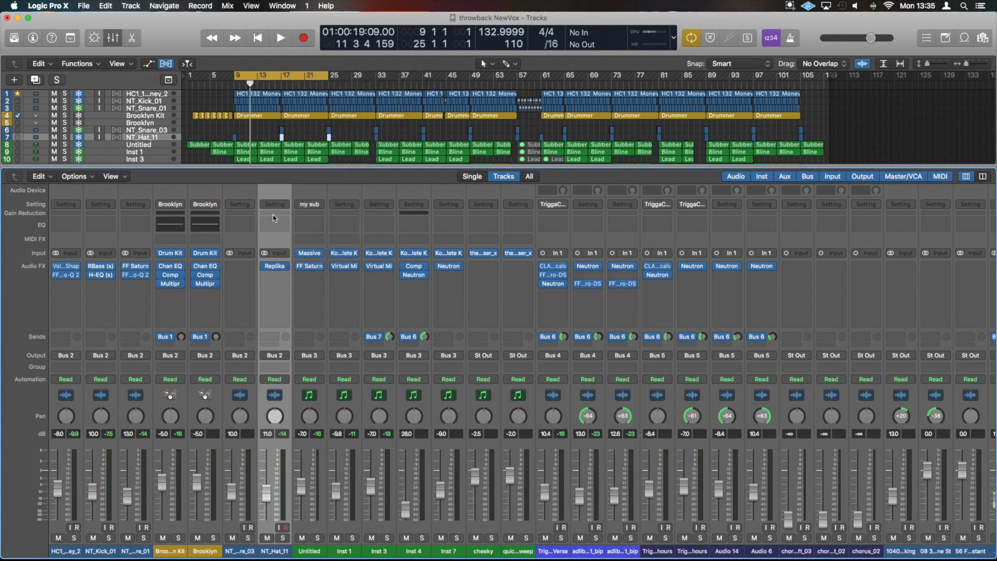
{"action": "mouse_move", "coordinate": [284, 215]}
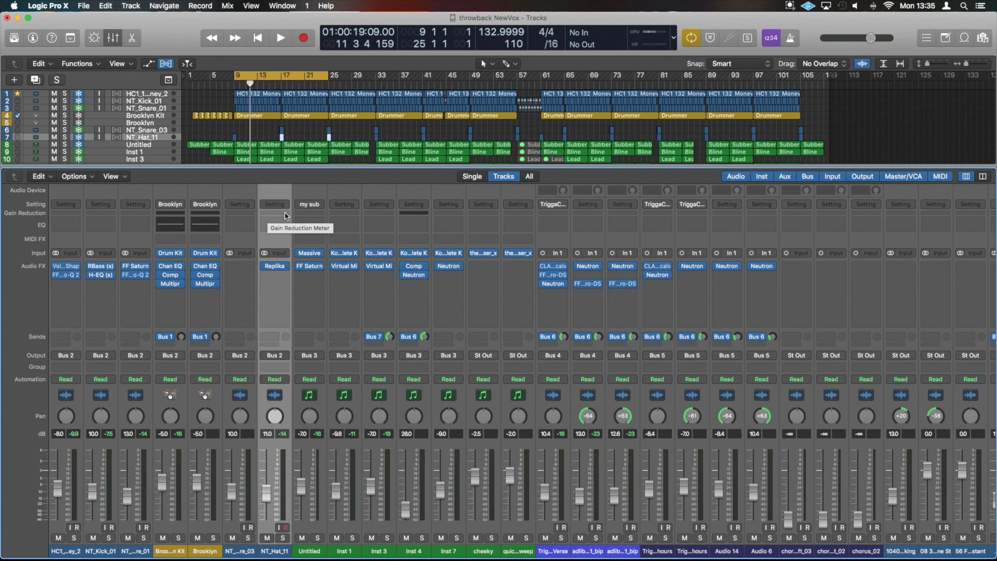
{"action": "mouse_move", "coordinate": [278, 216]}
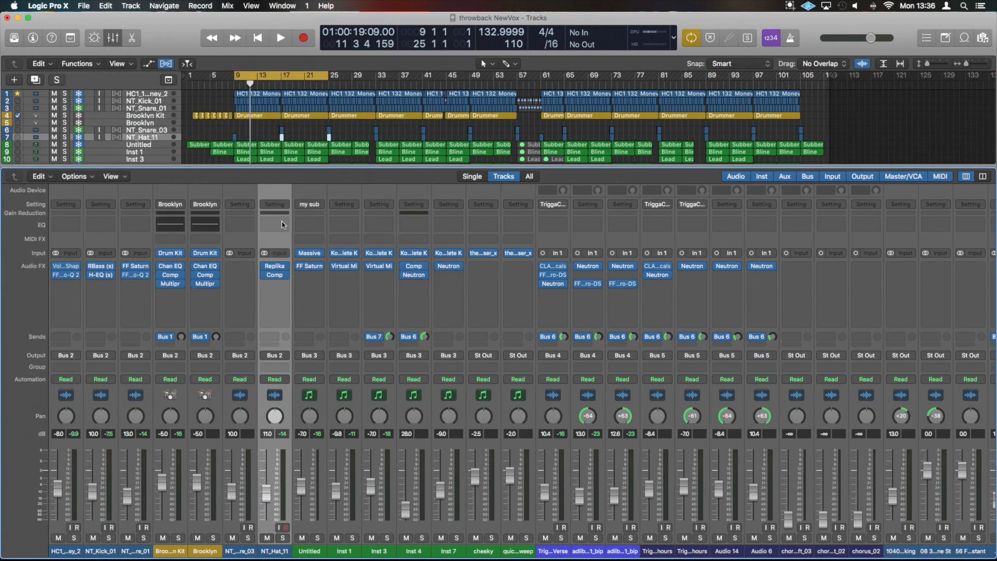
{"action": "mouse_move", "coordinate": [278, 222]}
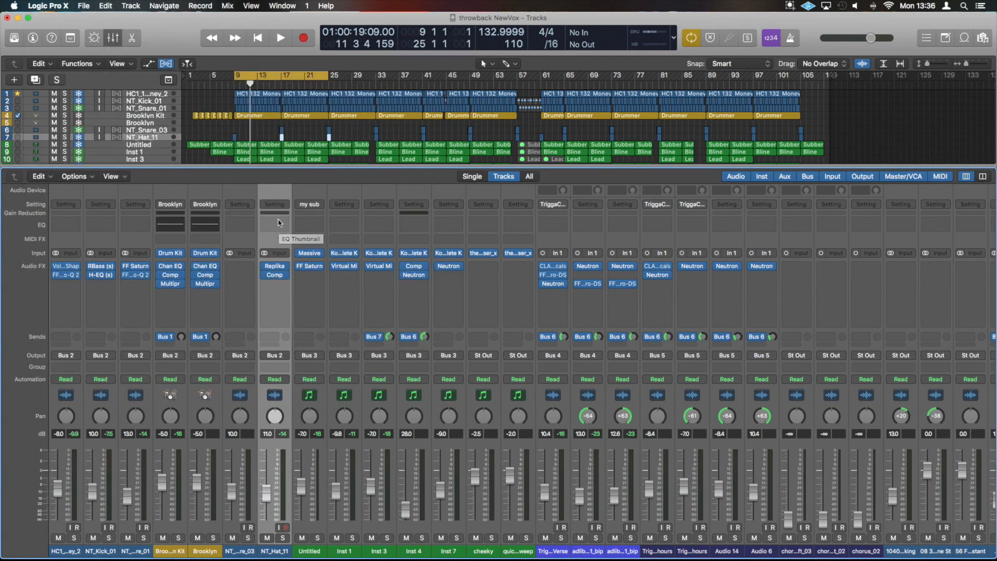
{"action": "mouse_move", "coordinate": [270, 227]}
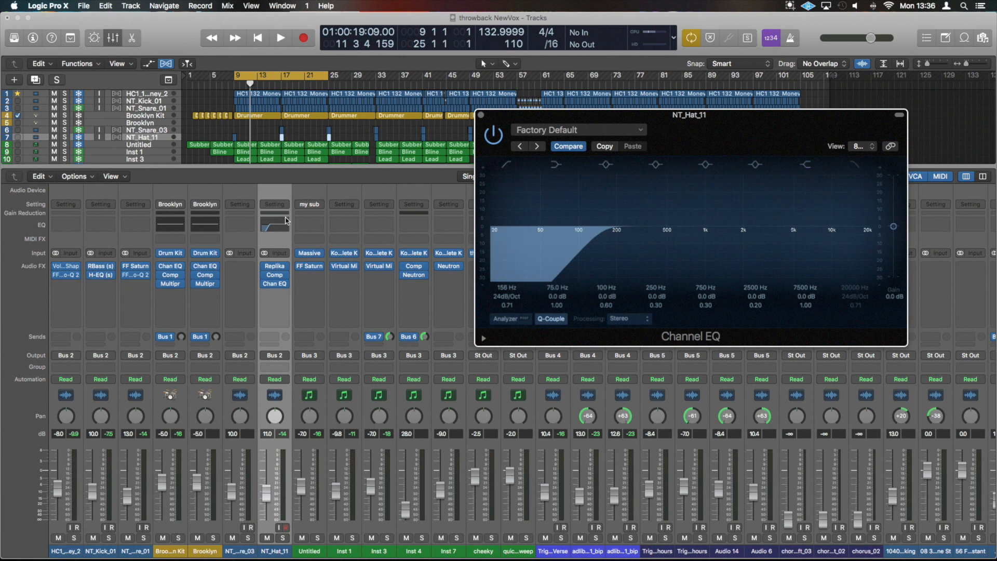
{"action": "mouse_move", "coordinate": [255, 240]}
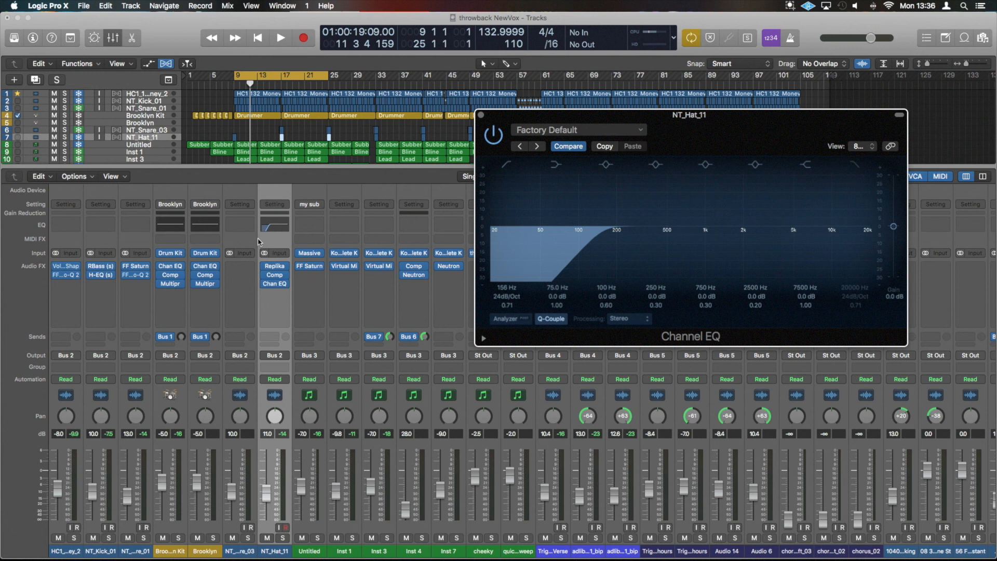
{"action": "mouse_move", "coordinate": [266, 217]}
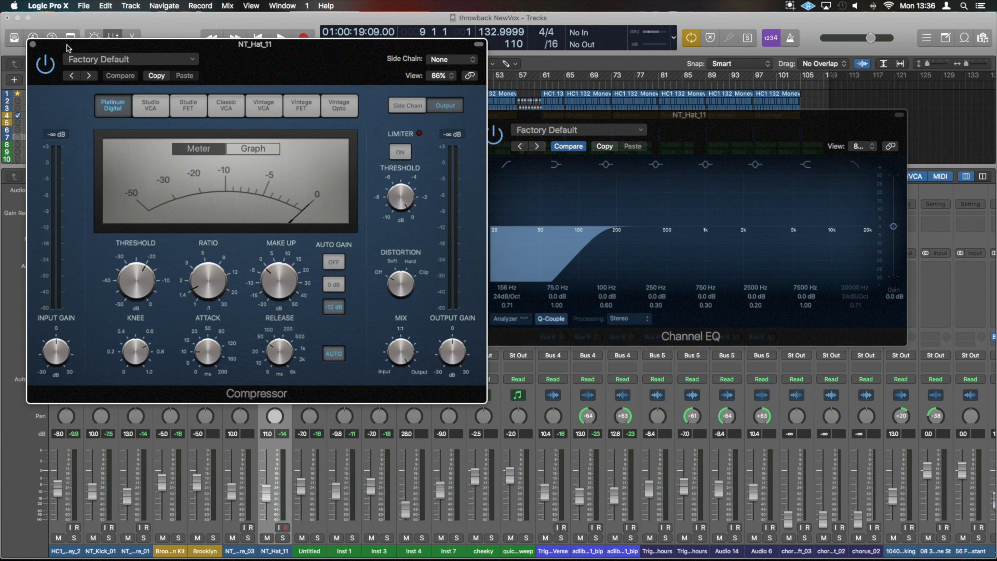
Close the Compressor window and click the NT_Hat_11 Audio FX slot below Replika.
{"action": "left_click", "coordinate": [37, 45]}
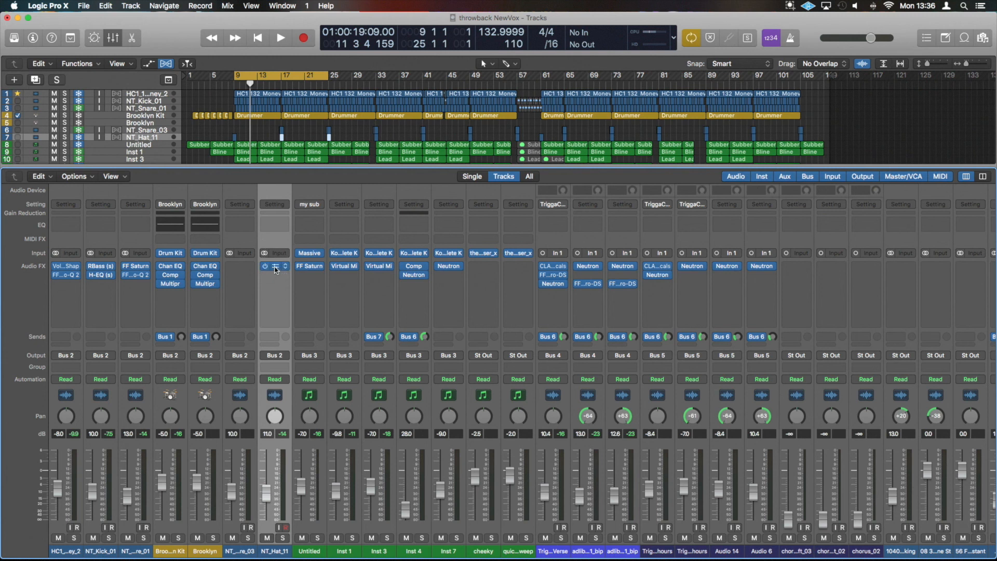
{"action": "left_click", "coordinate": [275, 266]}
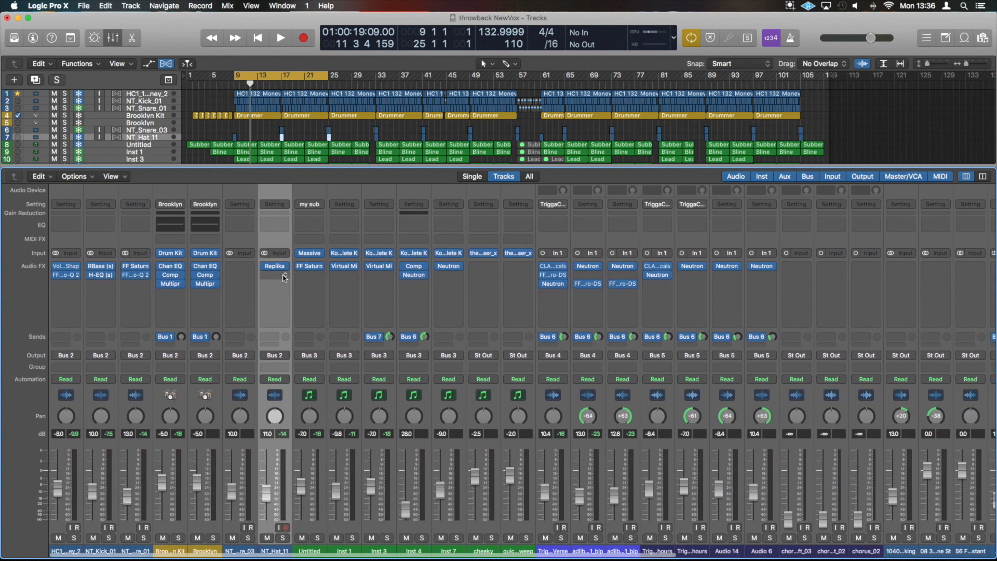
{"action": "left_click", "coordinate": [275, 277]}
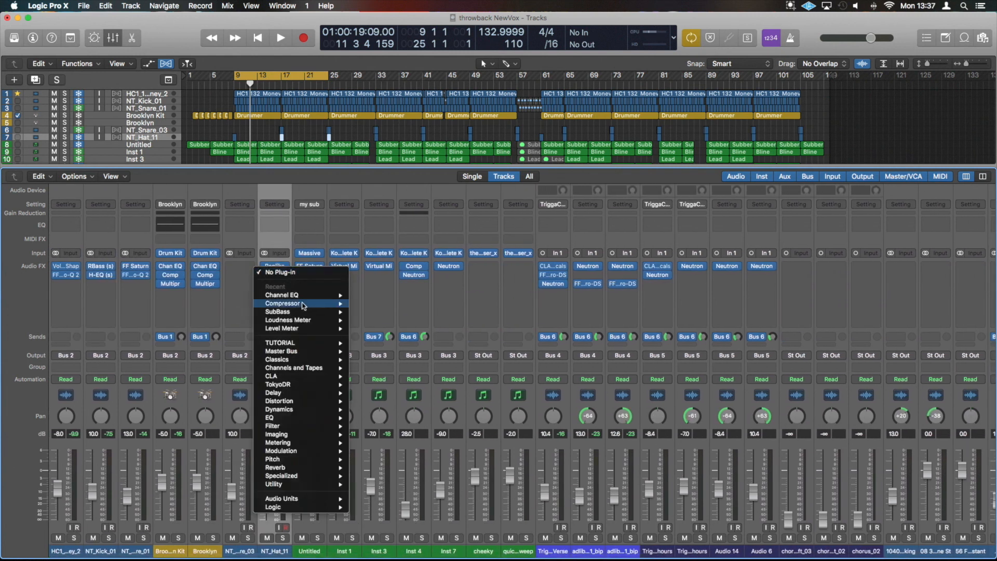
{"action": "mouse_move", "coordinate": [281, 294]}
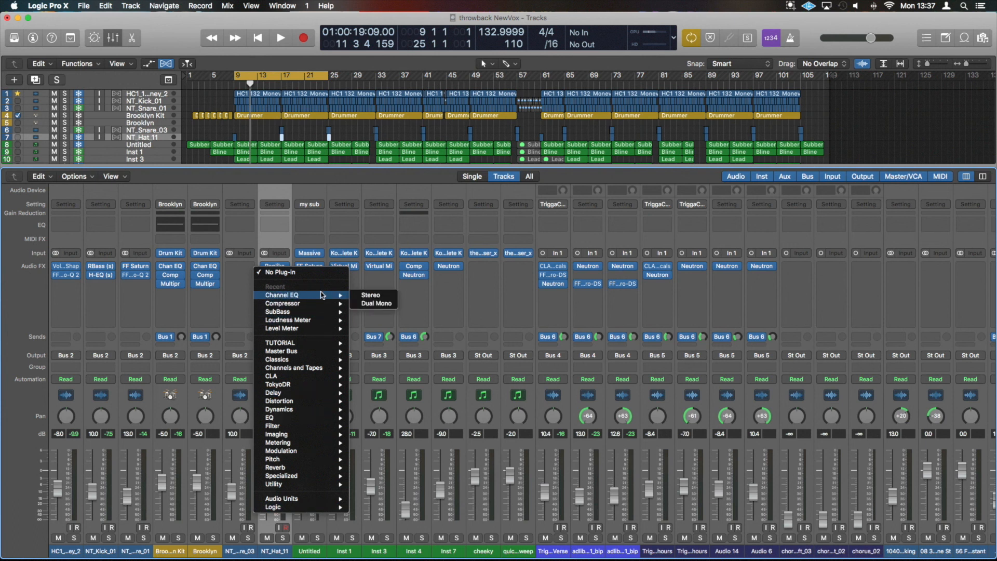
{"action": "mouse_move", "coordinate": [251, 287]}
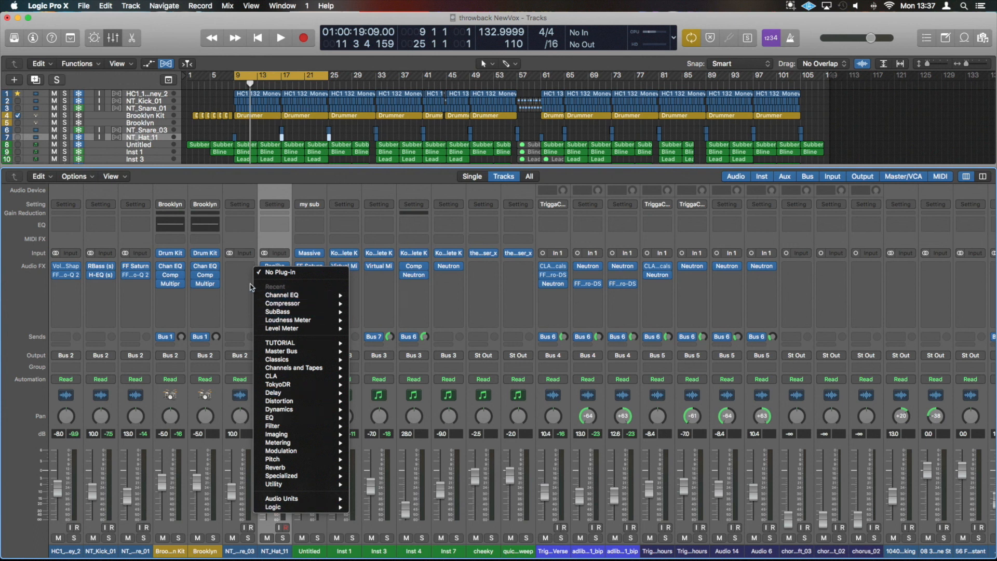
{"action": "mouse_move", "coordinate": [300, 343]}
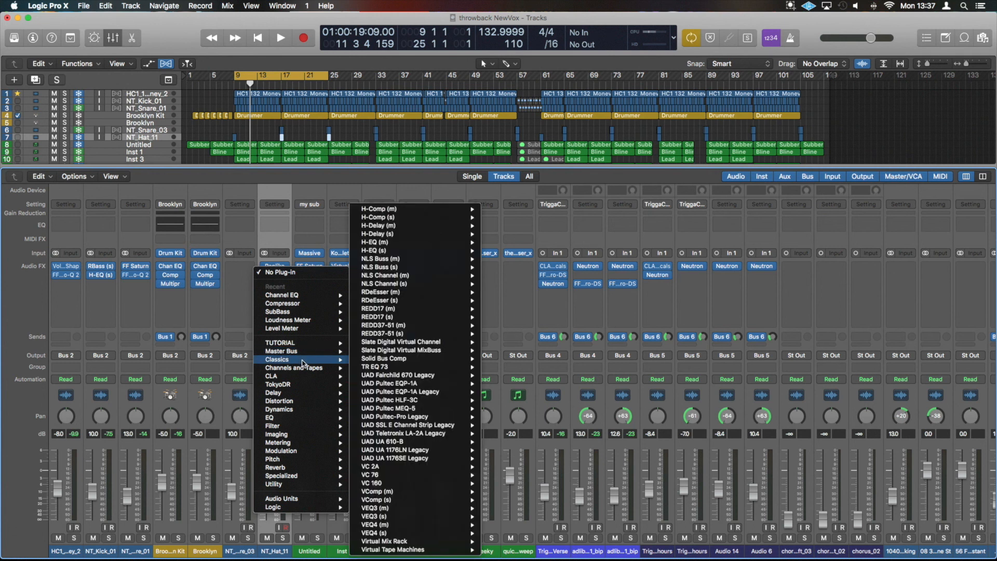
{"action": "mouse_move", "coordinate": [281, 351]}
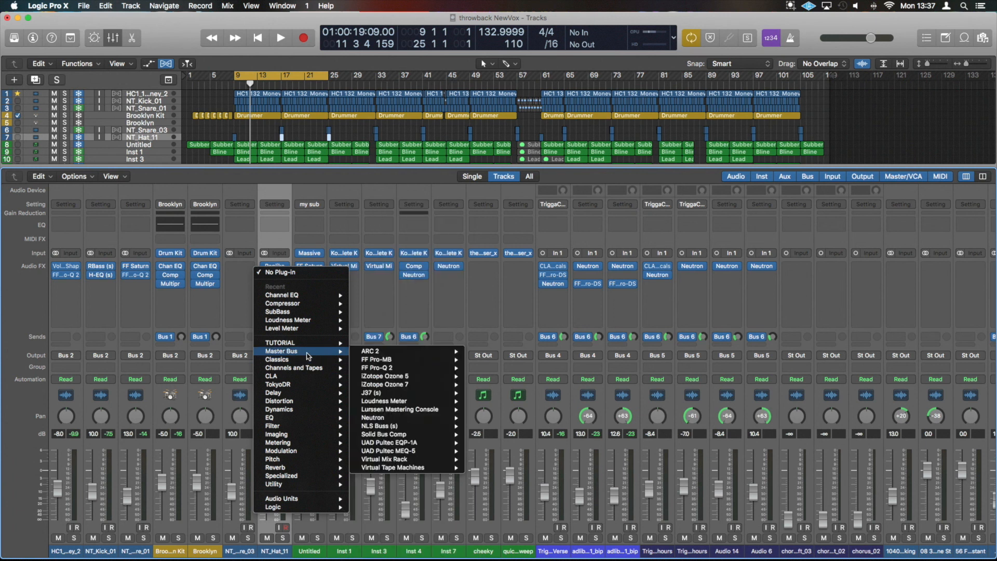
{"action": "mouse_move", "coordinate": [406, 435]}
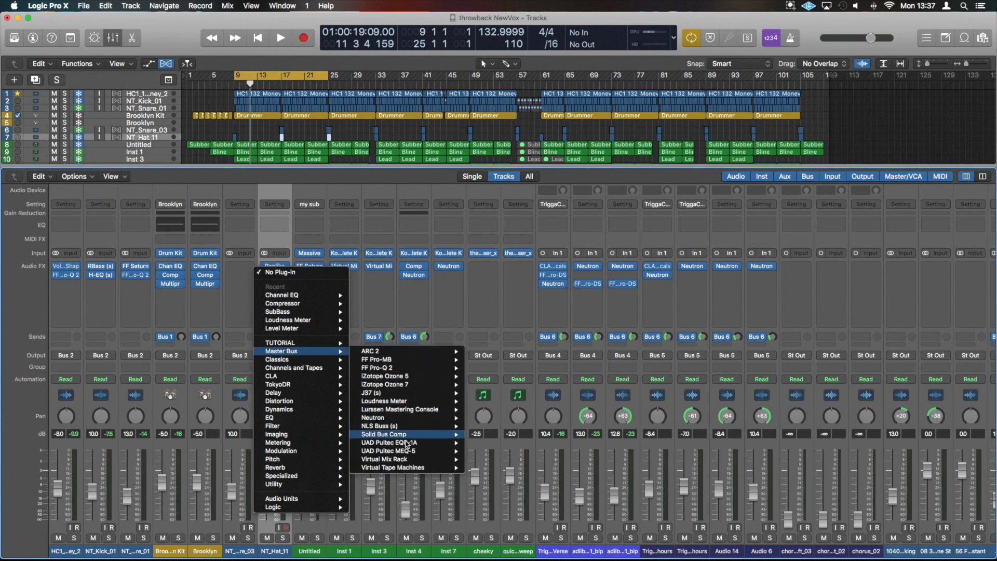
{"action": "mouse_move", "coordinate": [394, 368]}
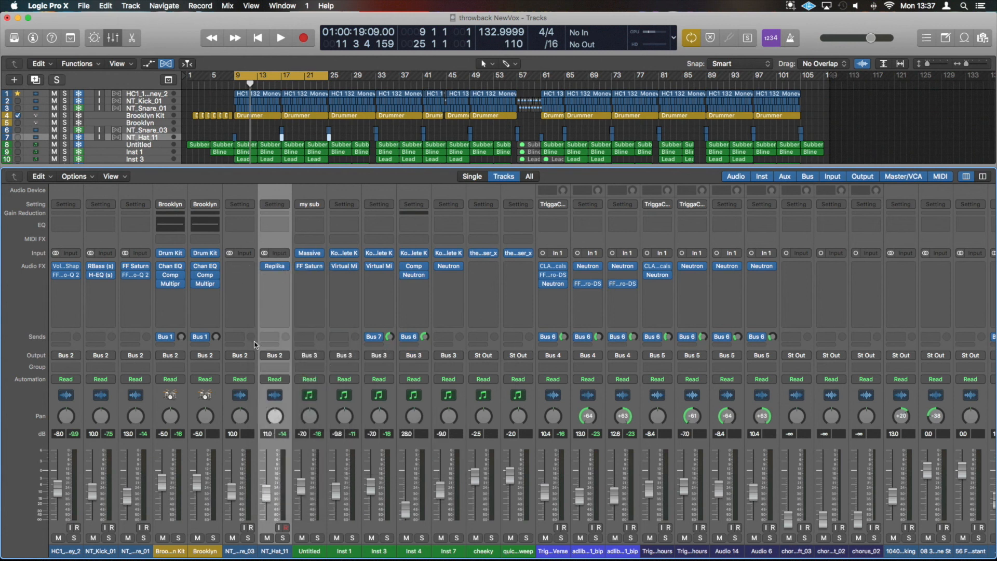
{"action": "mouse_move", "coordinate": [284, 349]}
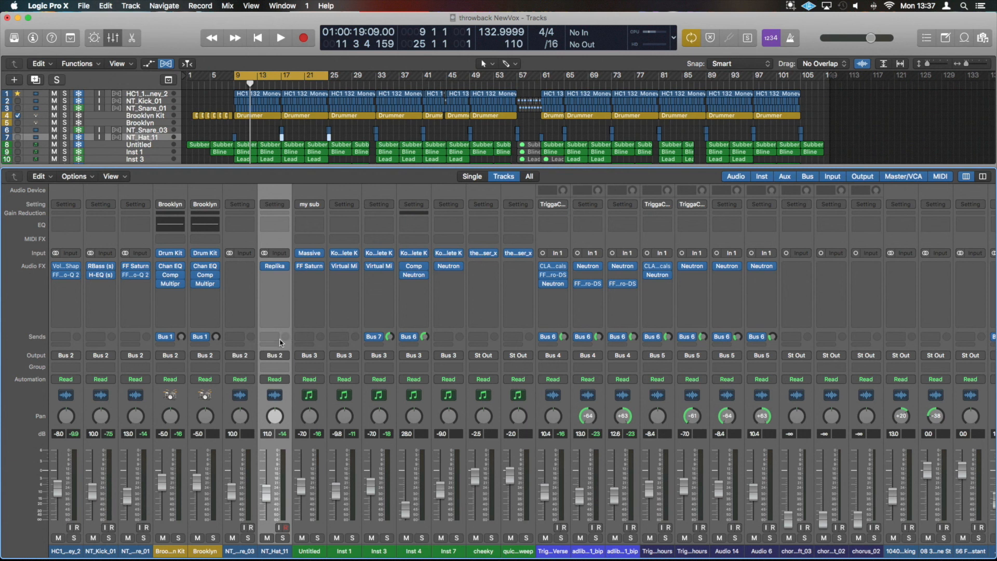
{"action": "mouse_move", "coordinate": [252, 234]}
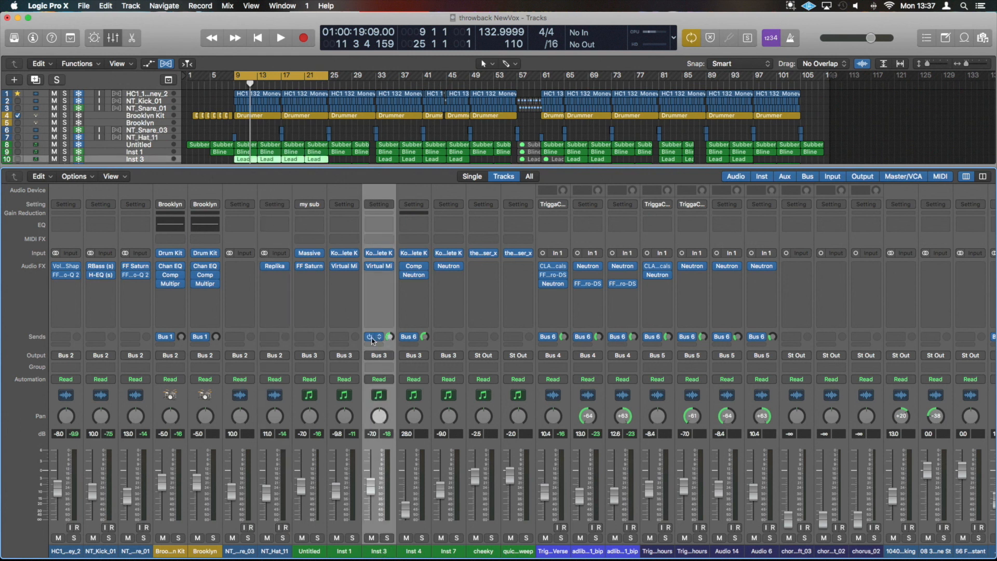
{"action": "left_click", "coordinate": [378, 336]}
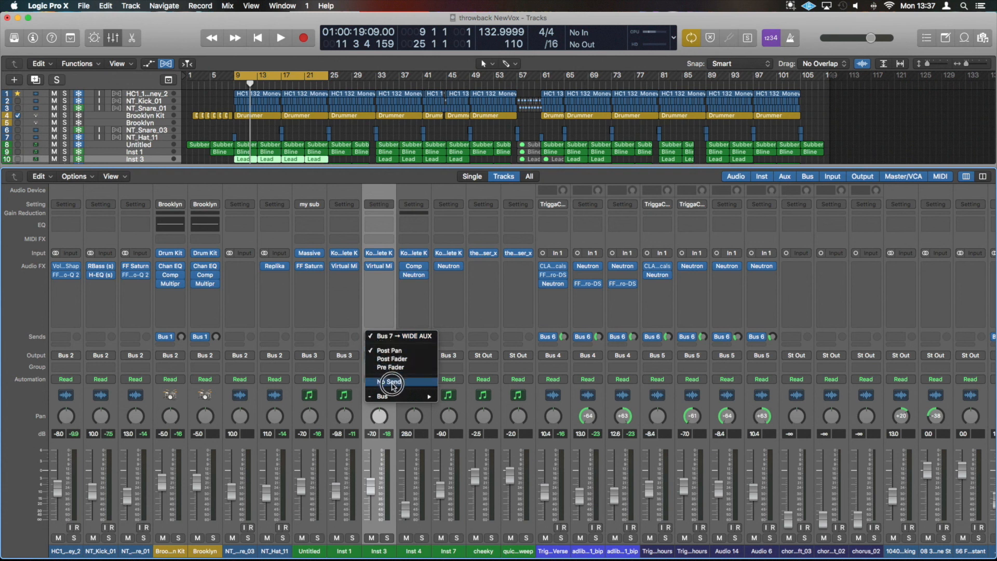
{"action": "mouse_move", "coordinate": [380, 340]}
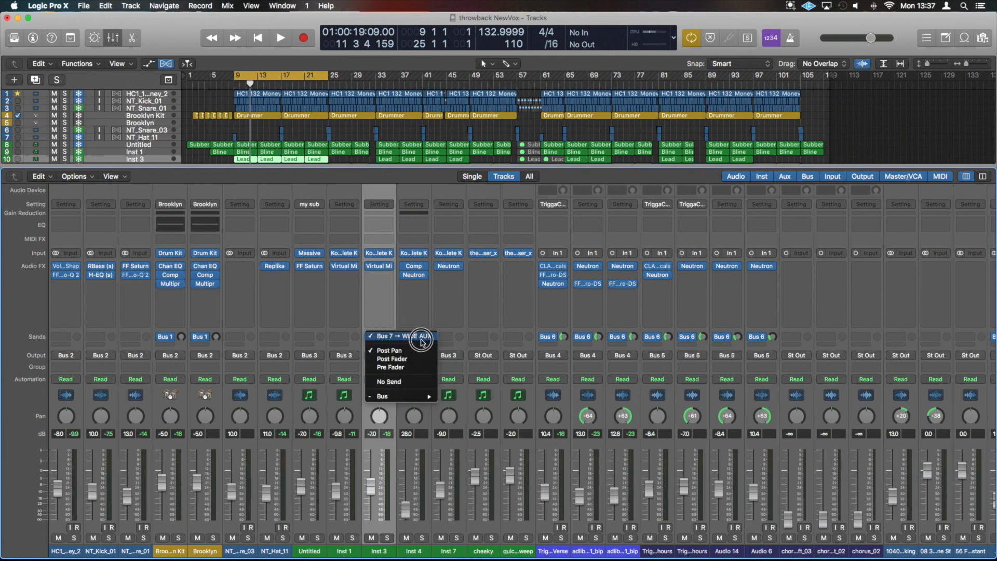
{"action": "left_click", "coordinate": [400, 336]}
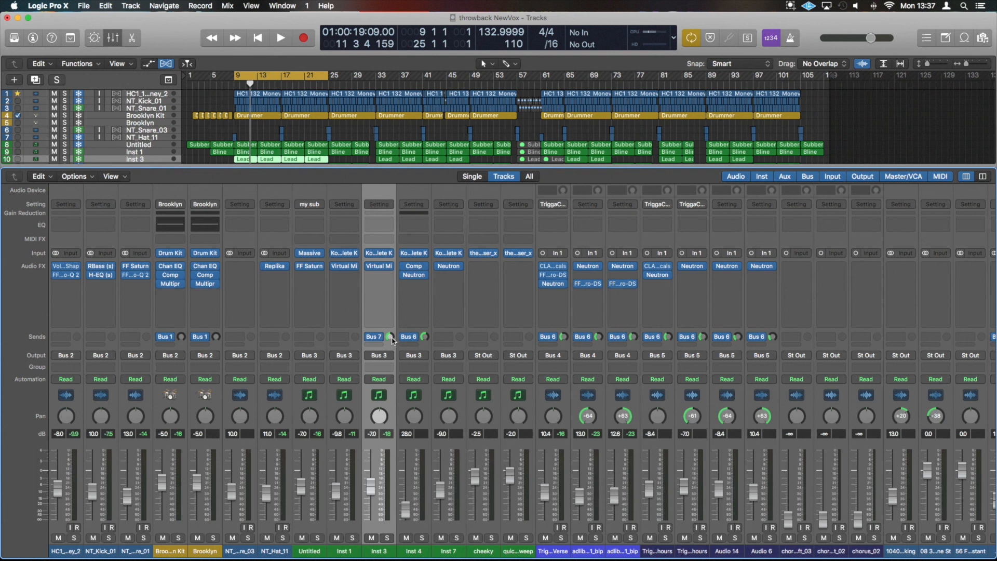
{"action": "mouse_move", "coordinate": [391, 338]}
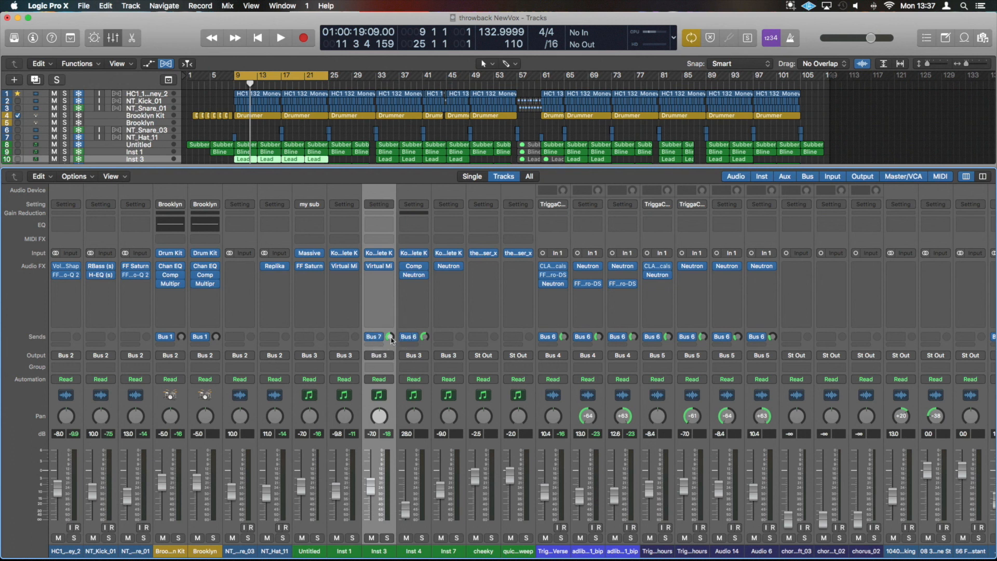
{"action": "mouse_move", "coordinate": [383, 355]}
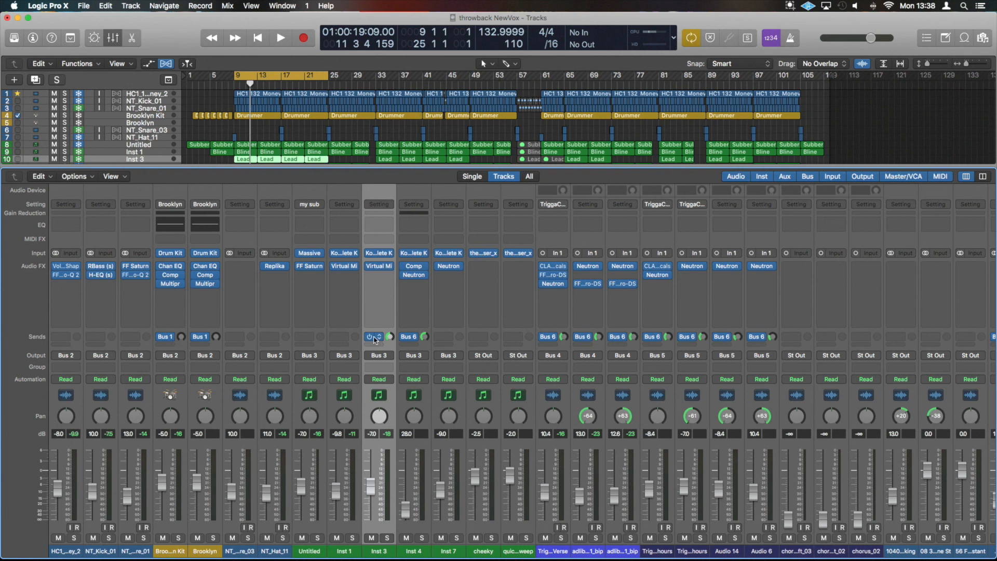
{"action": "left_click", "coordinate": [374, 337]}
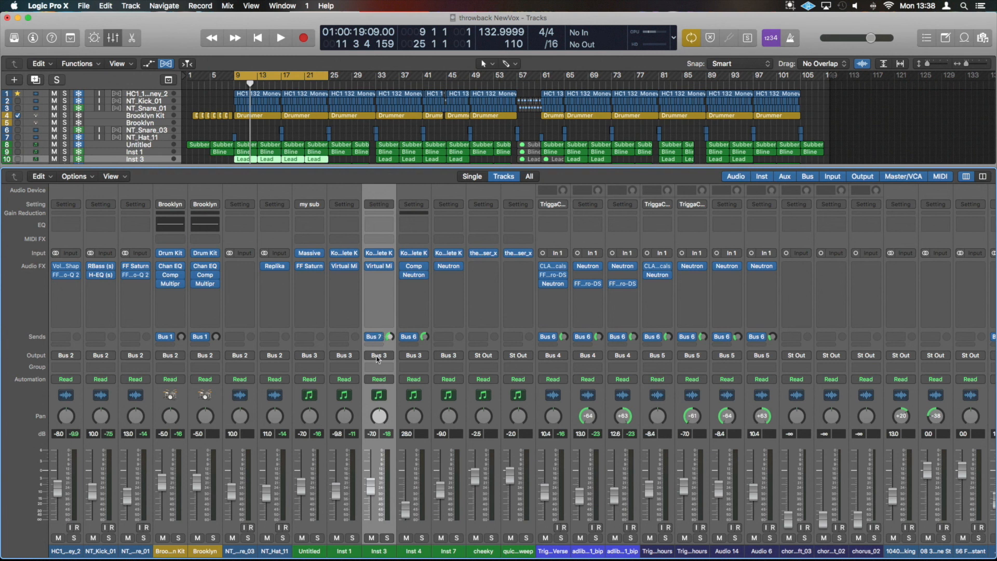
{"action": "mouse_move", "coordinate": [374, 337]}
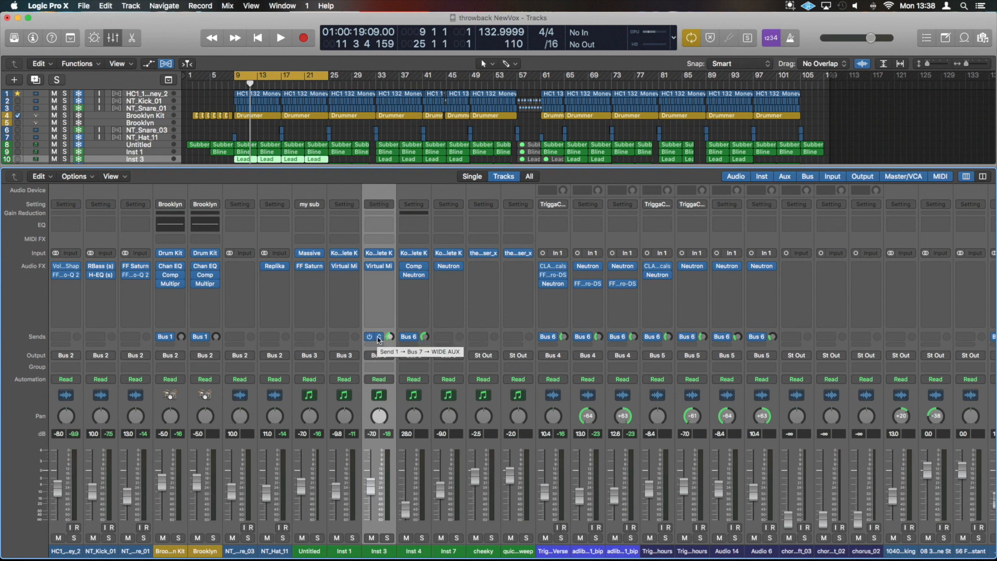
{"action": "left_click", "coordinate": [374, 337]}
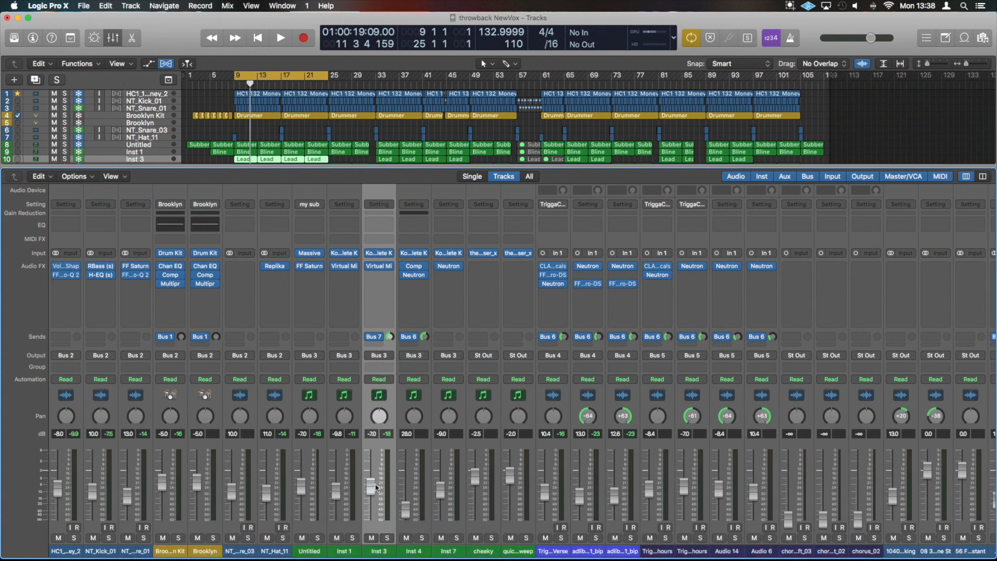
{"action": "mouse_move", "coordinate": [380, 369]}
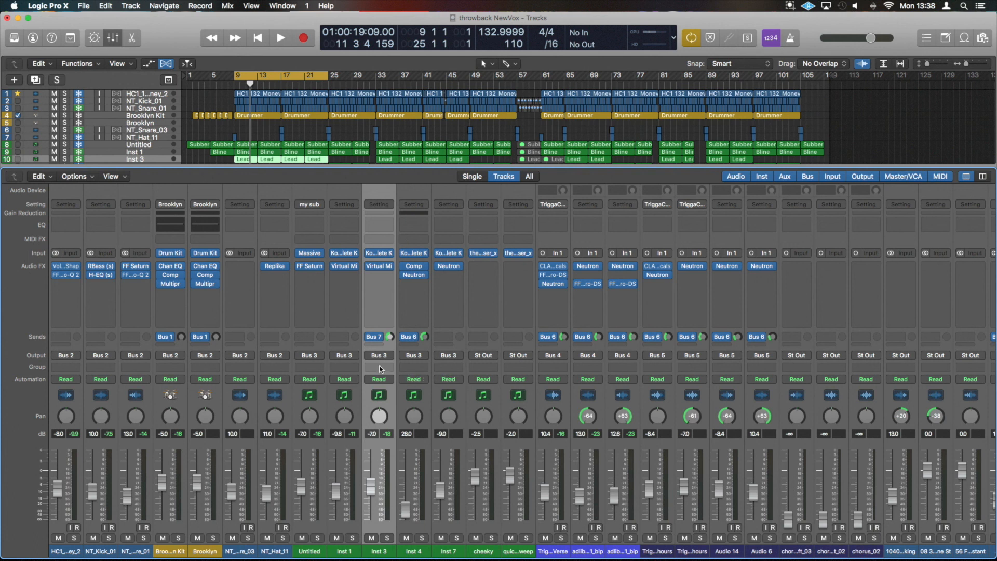
{"action": "mouse_move", "coordinate": [380, 368]}
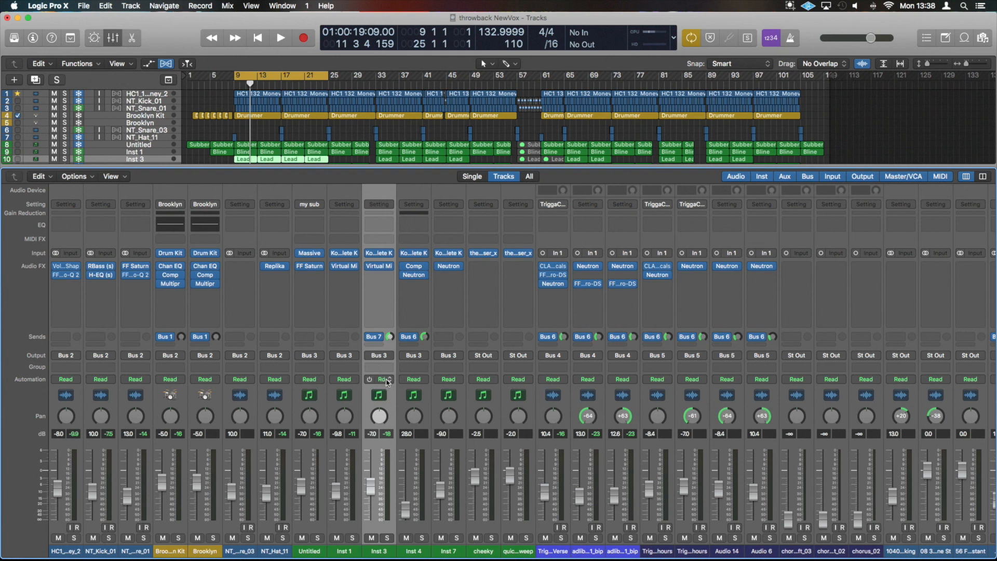
{"action": "left_click", "coordinate": [379, 380]}
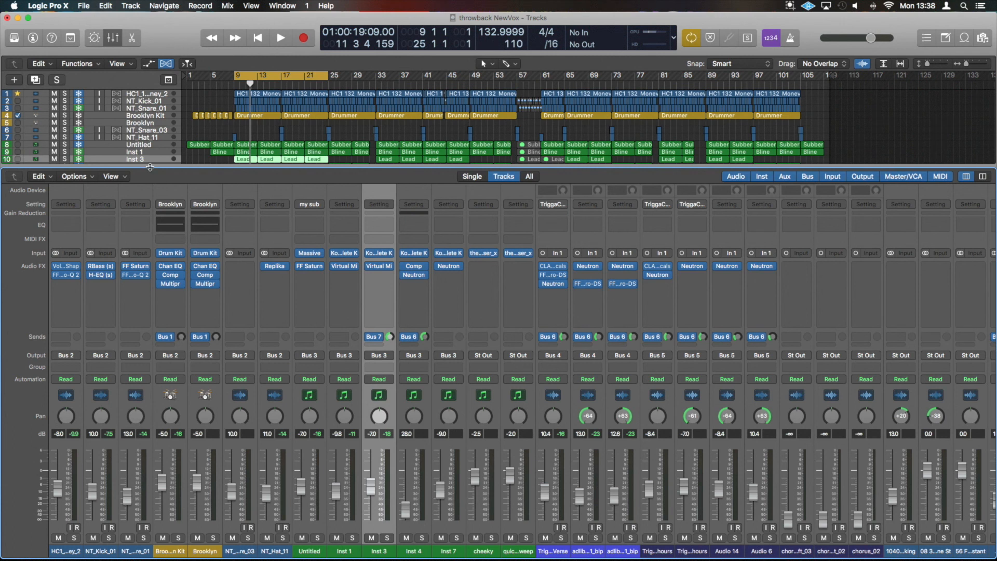
{"action": "mouse_move", "coordinate": [105, 87]}
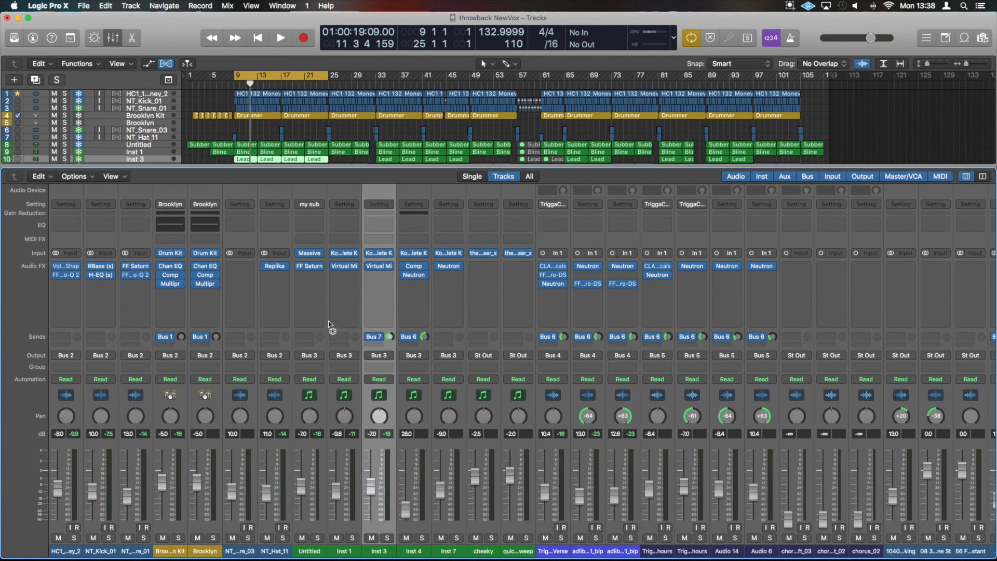
{"action": "mouse_move", "coordinate": [360, 401]}
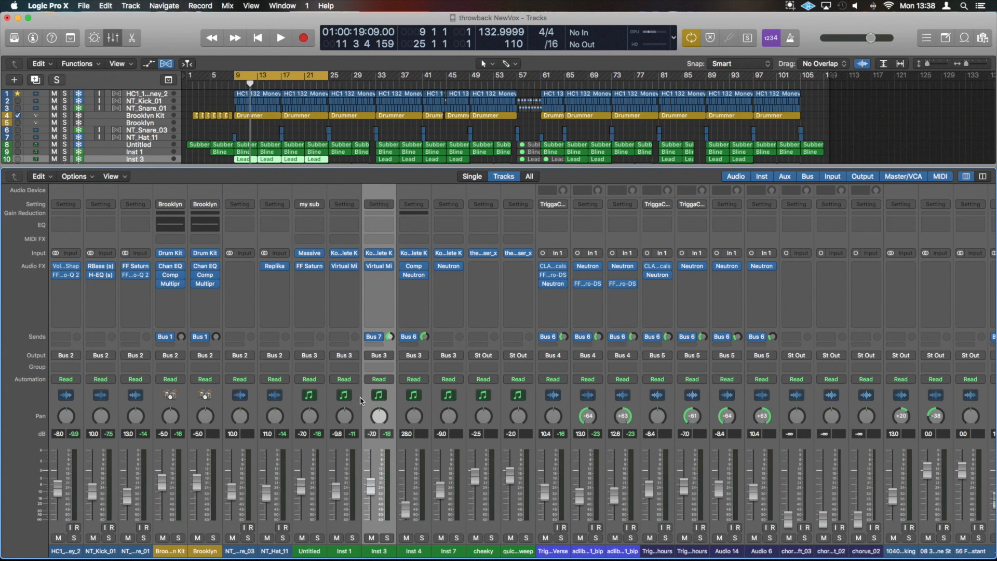
{"action": "mouse_move", "coordinate": [379, 417]}
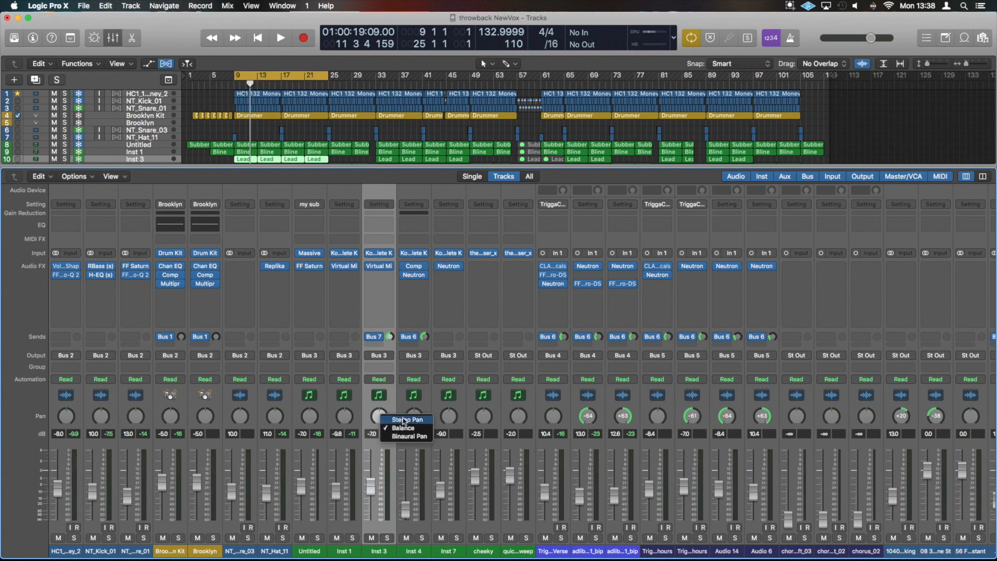
{"action": "mouse_move", "coordinate": [407, 436]}
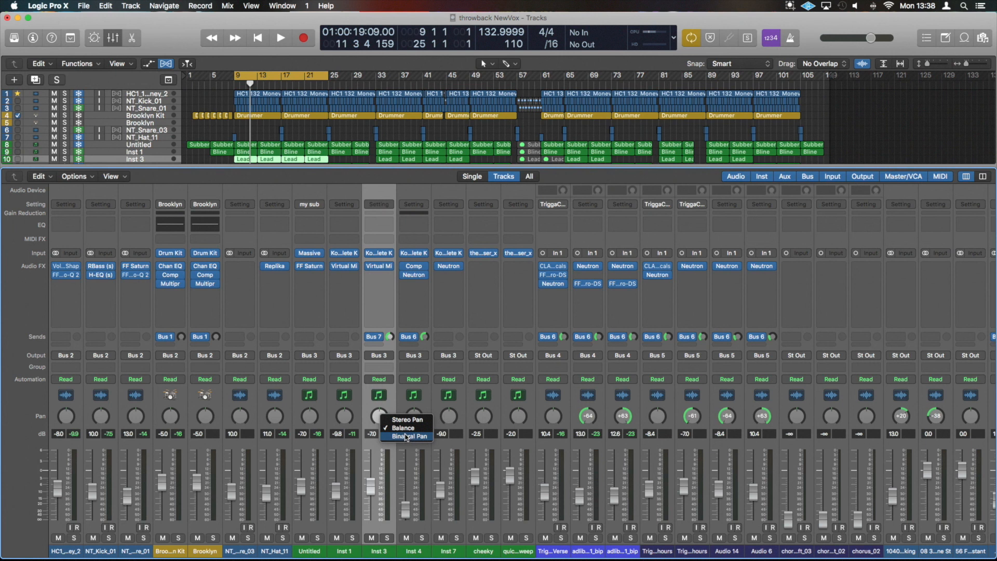
{"action": "mouse_move", "coordinate": [414, 443]}
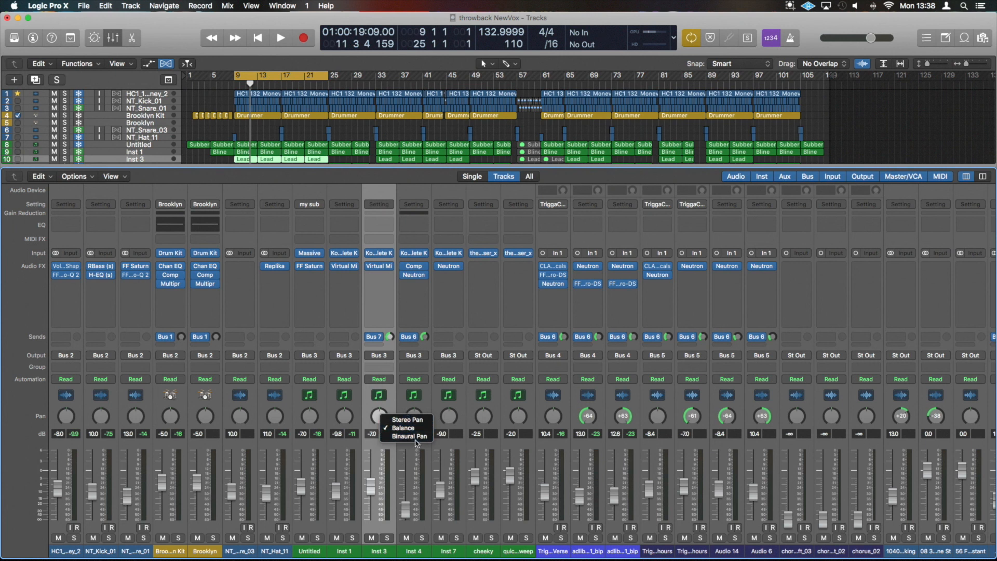
{"action": "mouse_move", "coordinate": [376, 417]}
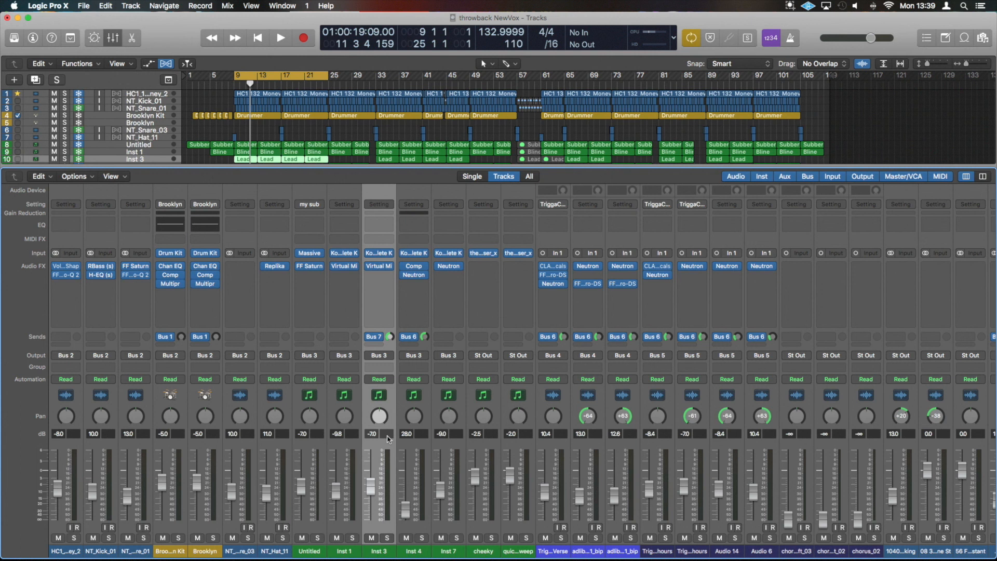
Reset the Inst 3 peak level readings on the channel meters.
{"action": "left_click", "coordinate": [281, 37]}
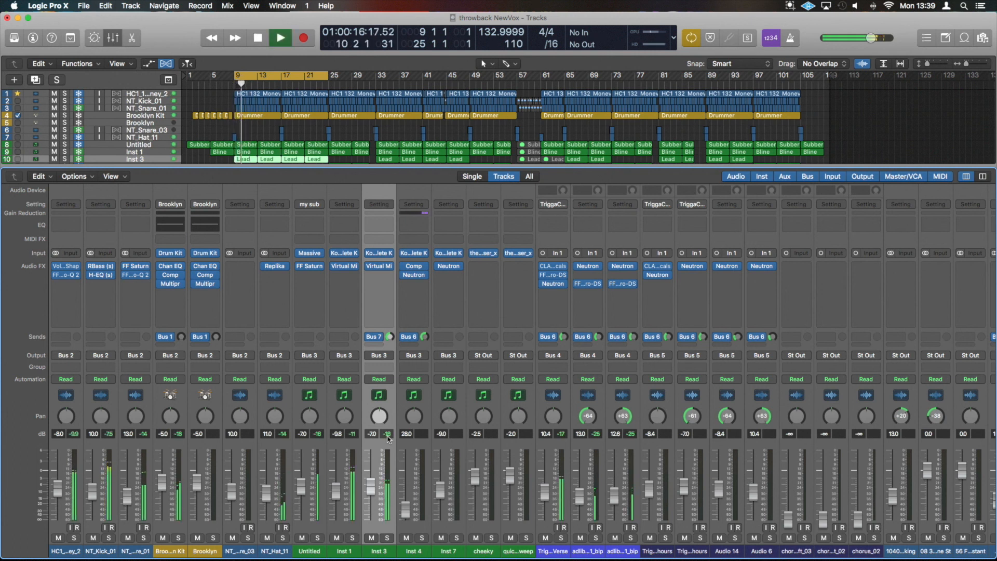
{"action": "left_click", "coordinate": [257, 38]}
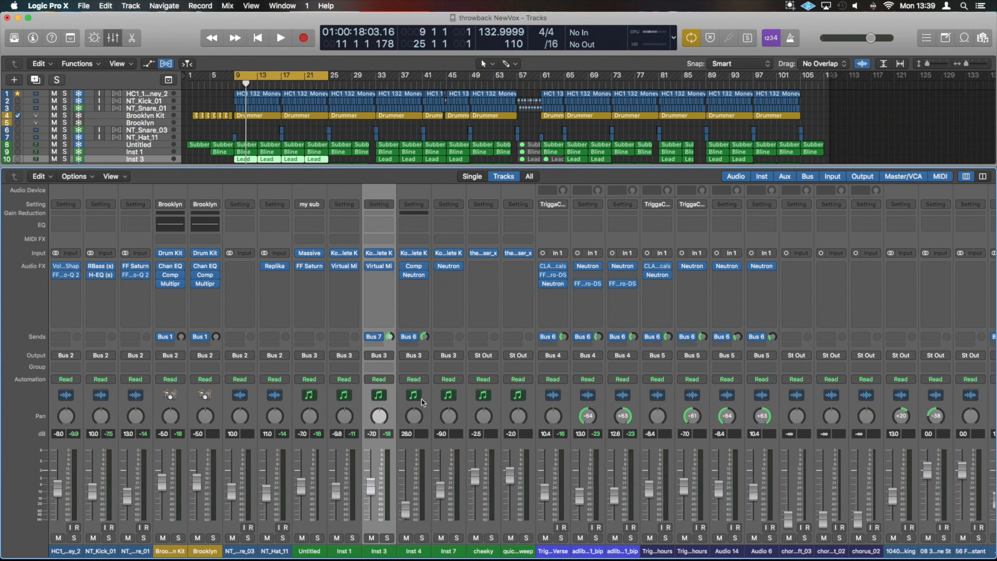
{"action": "mouse_move", "coordinate": [399, 450]}
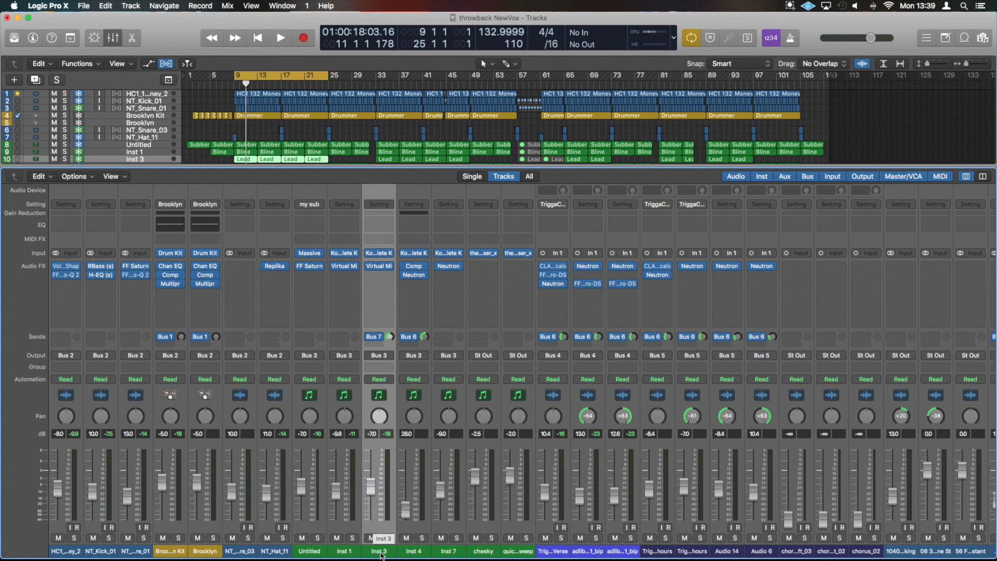
{"action": "mouse_move", "coordinate": [133, 125]}
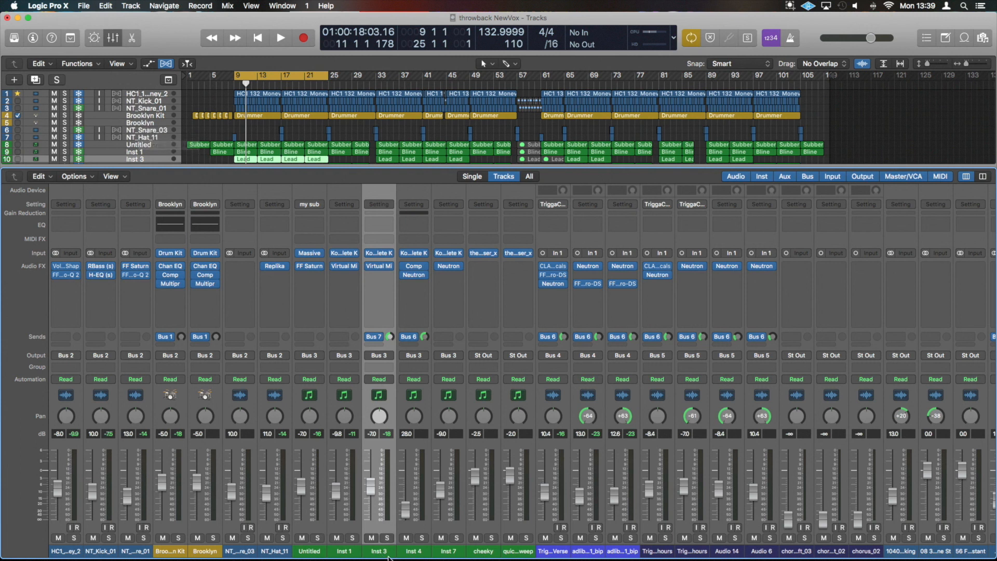
{"action": "mouse_move", "coordinate": [379, 551]}
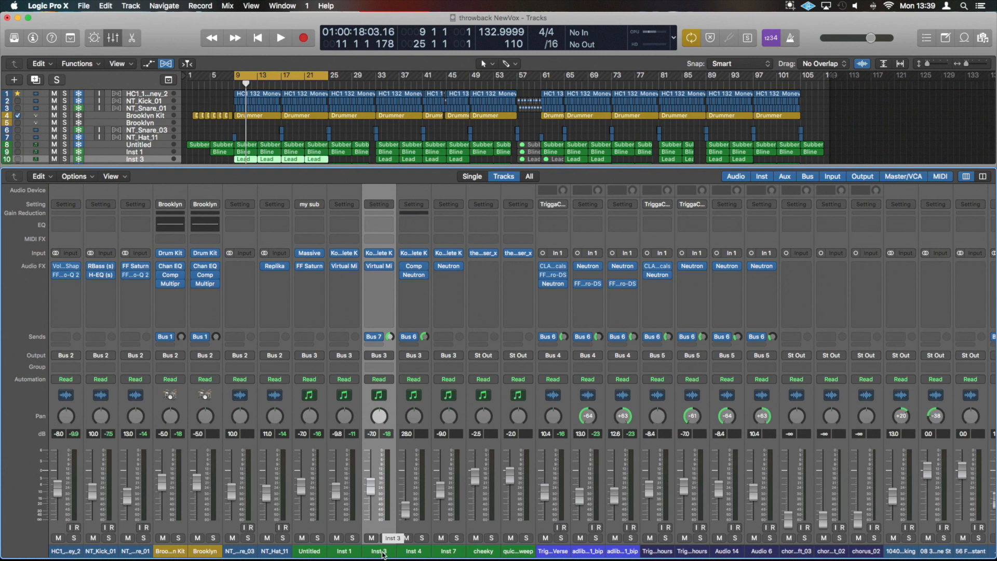
Right-click an empty mixer area to show Channel Strip Components options.
{"action": "right_click", "coordinate": [381, 537]}
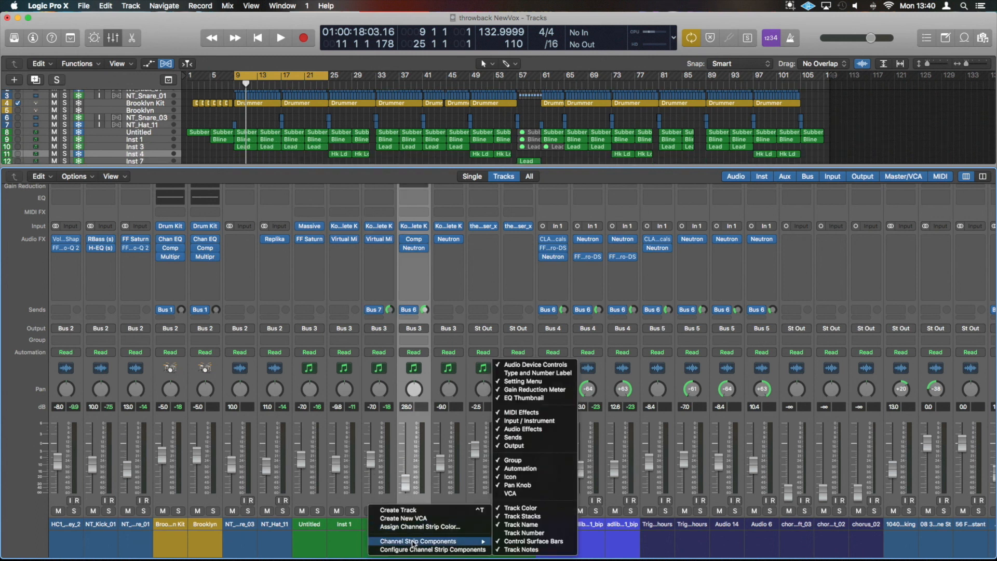
{"action": "mouse_move", "coordinate": [511, 494]}
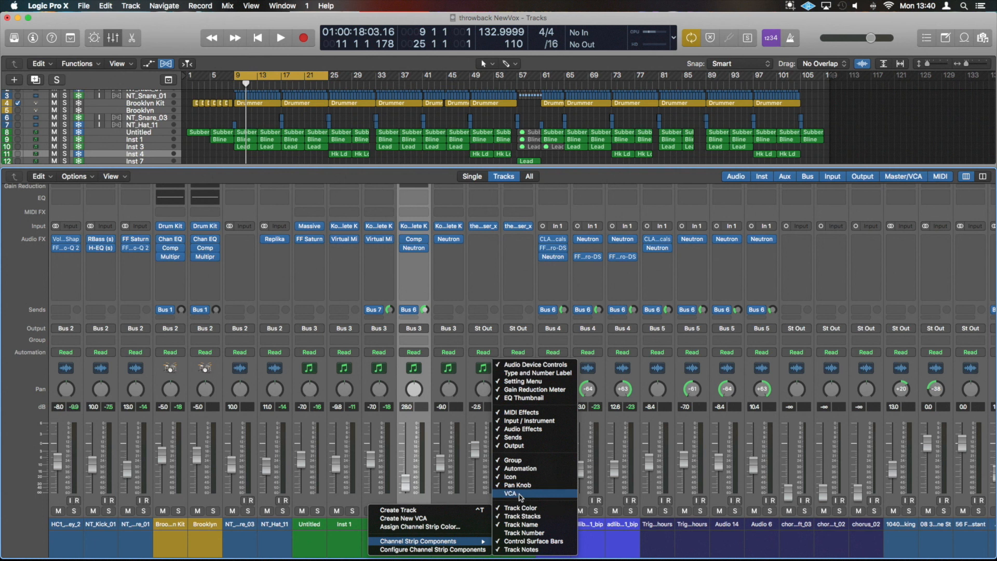
{"action": "mouse_move", "coordinate": [533, 532]}
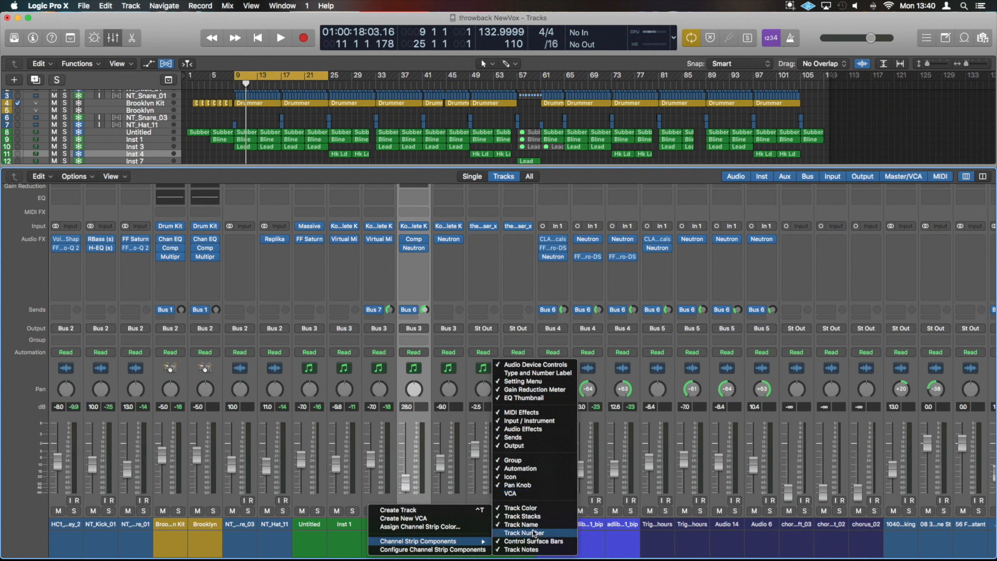